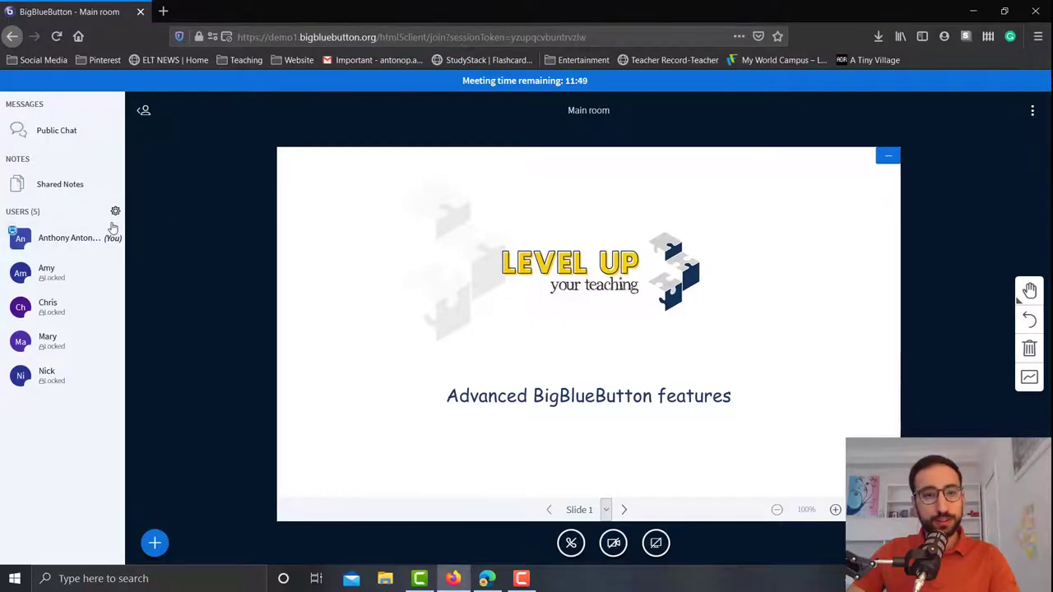
mouse_move(115, 211)
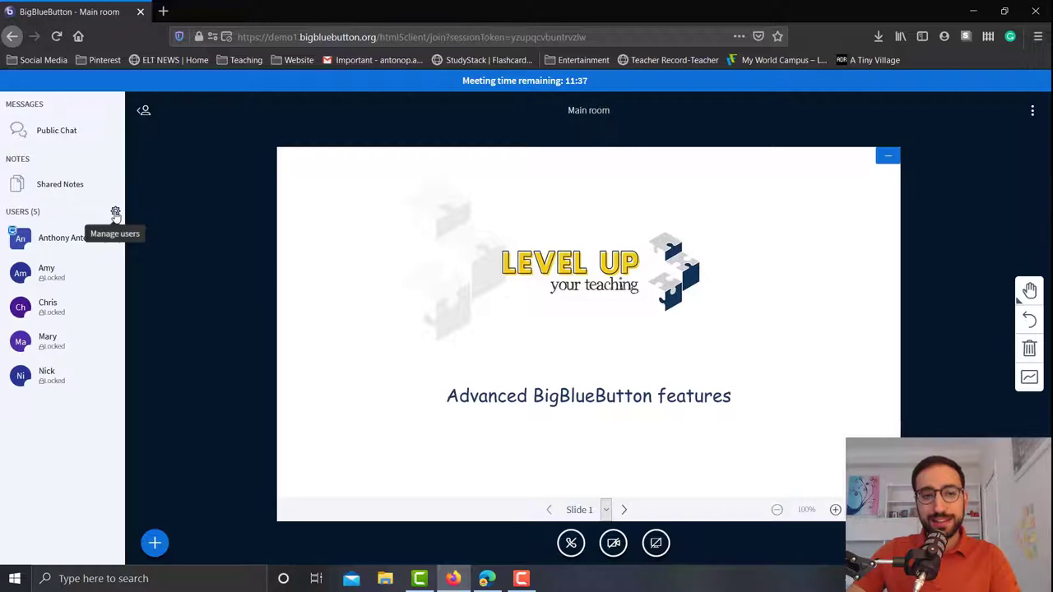
Bring up the Manage users options from the gear beside USERS
click(115, 211)
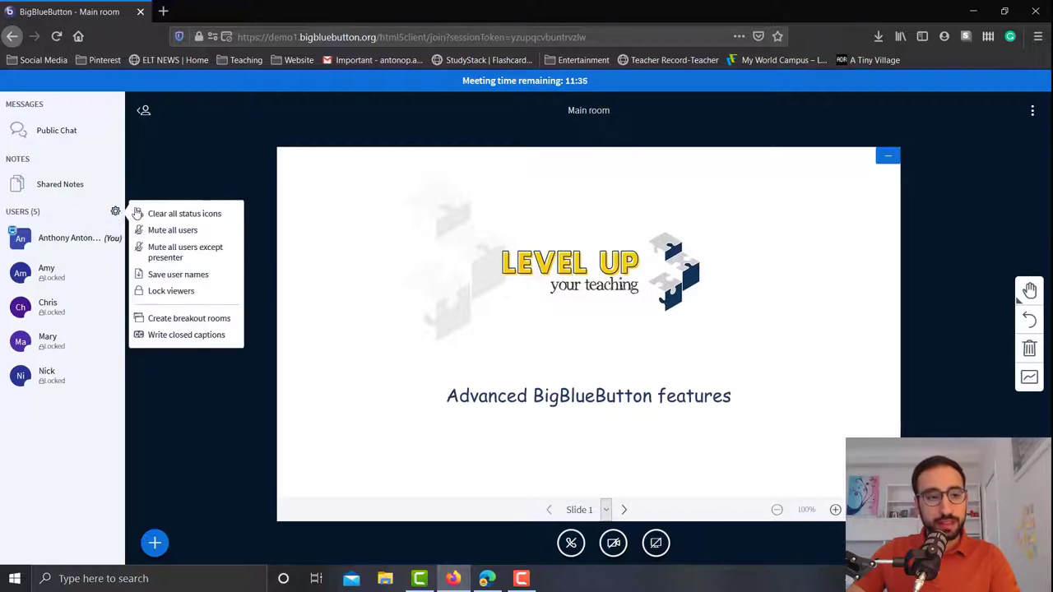
mouse_move(188, 319)
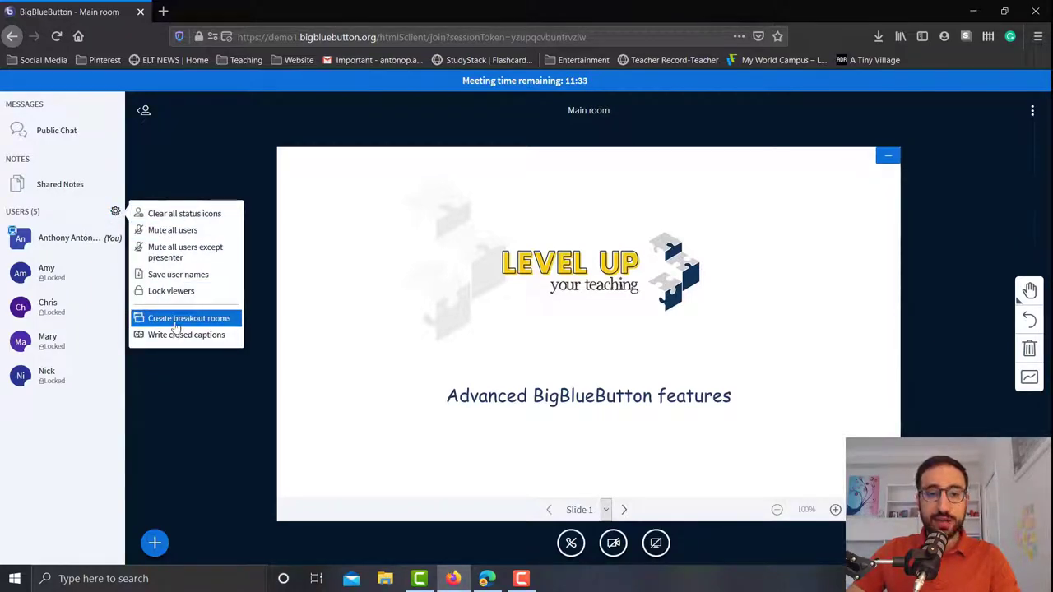
Begin creating breakout rooms and set the number of rooms to four
click(190, 318)
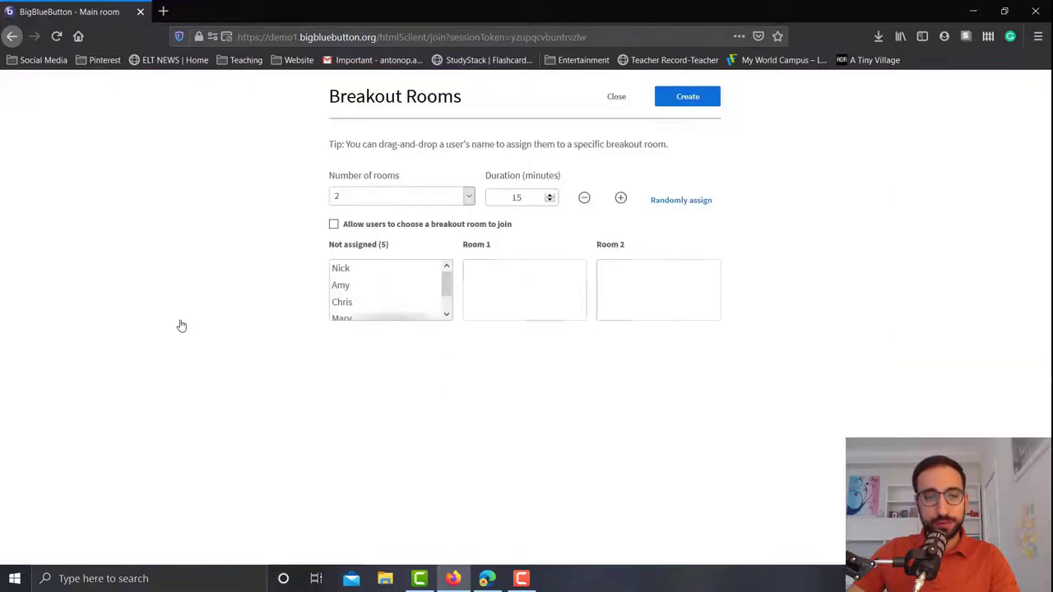
mouse_move(328, 215)
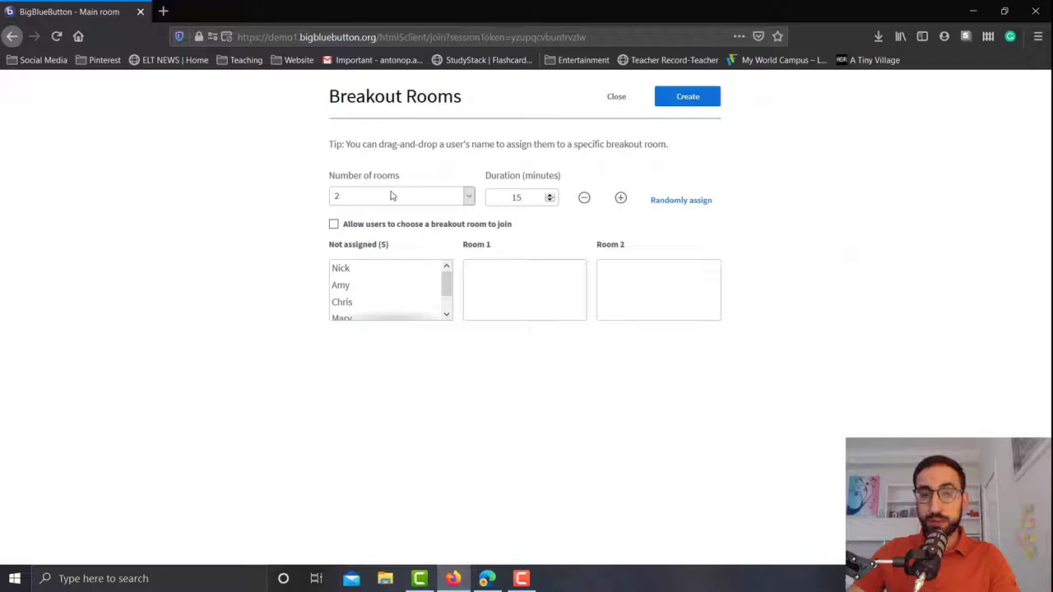
mouse_move(359, 122)
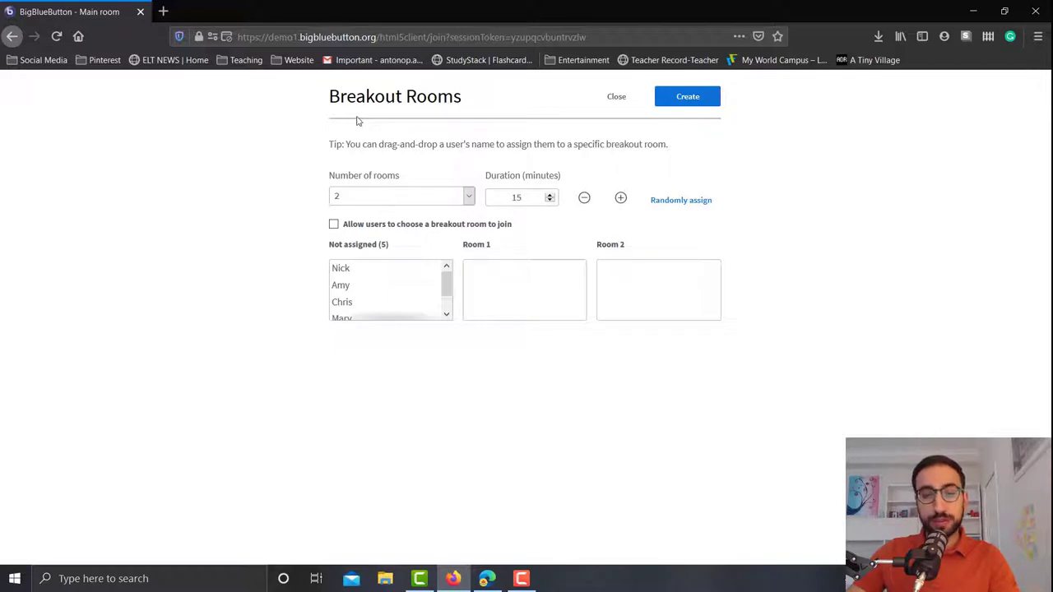
mouse_move(387, 181)
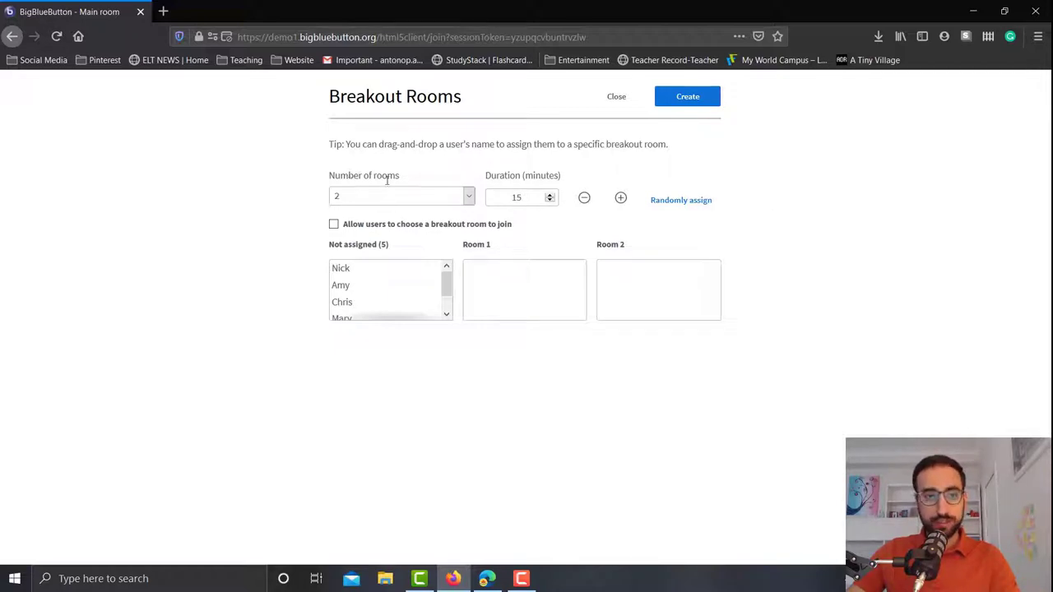
mouse_move(382, 204)
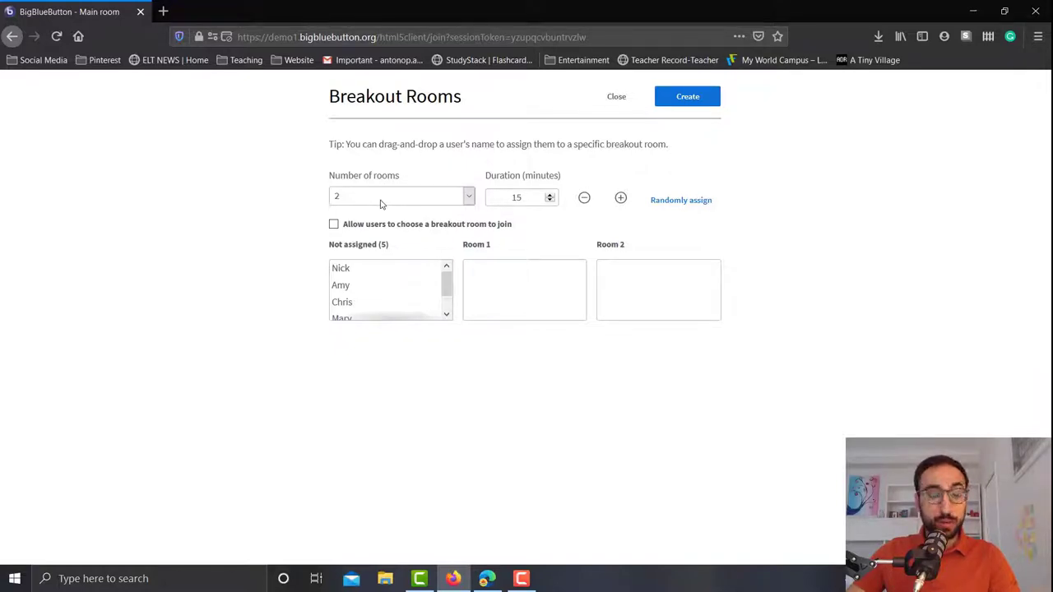
click(398, 196)
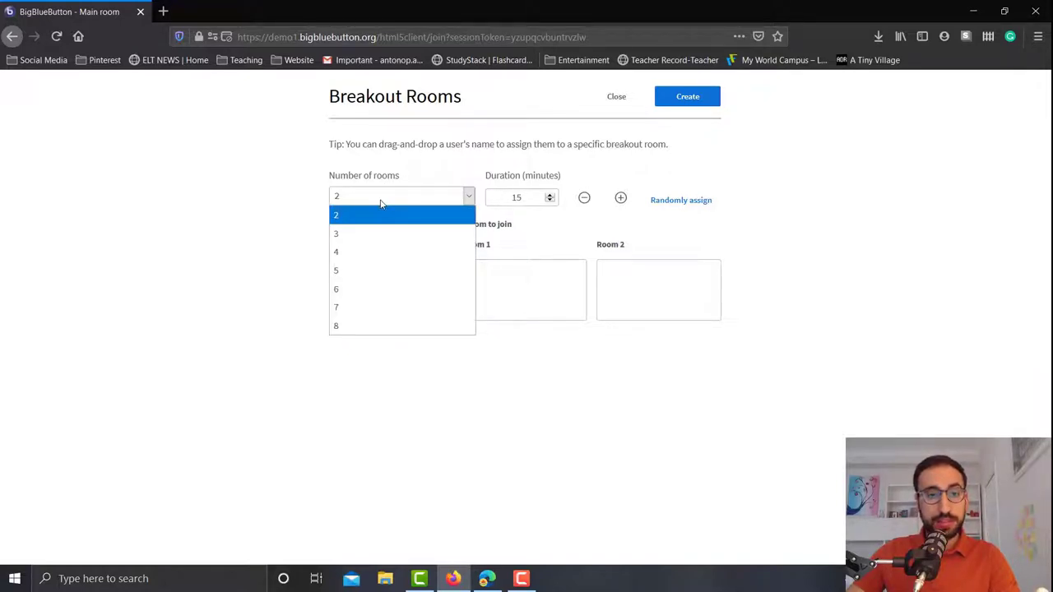
mouse_move(370, 270)
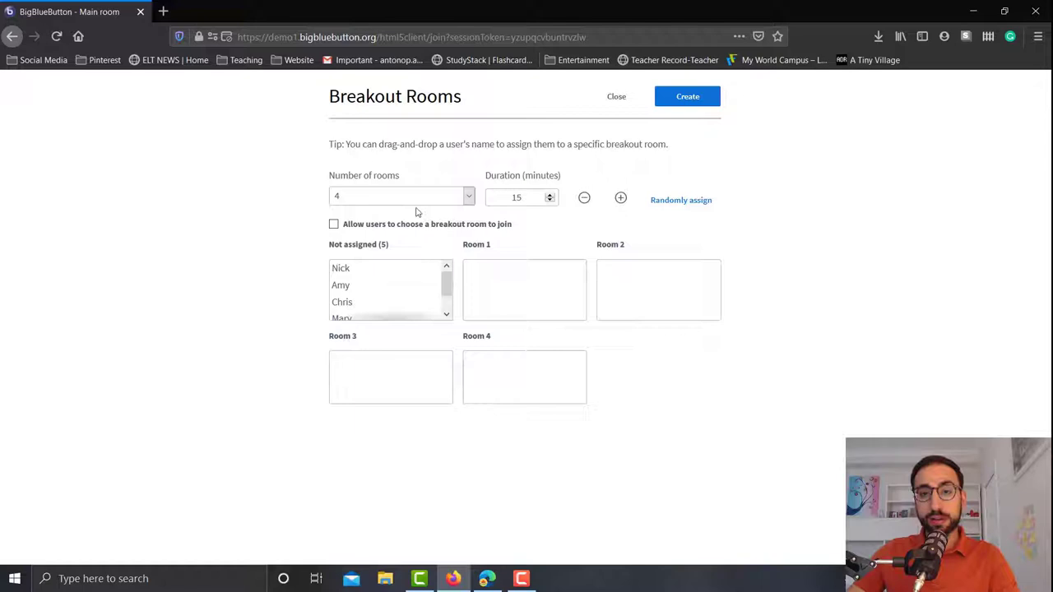
mouse_move(385, 411)
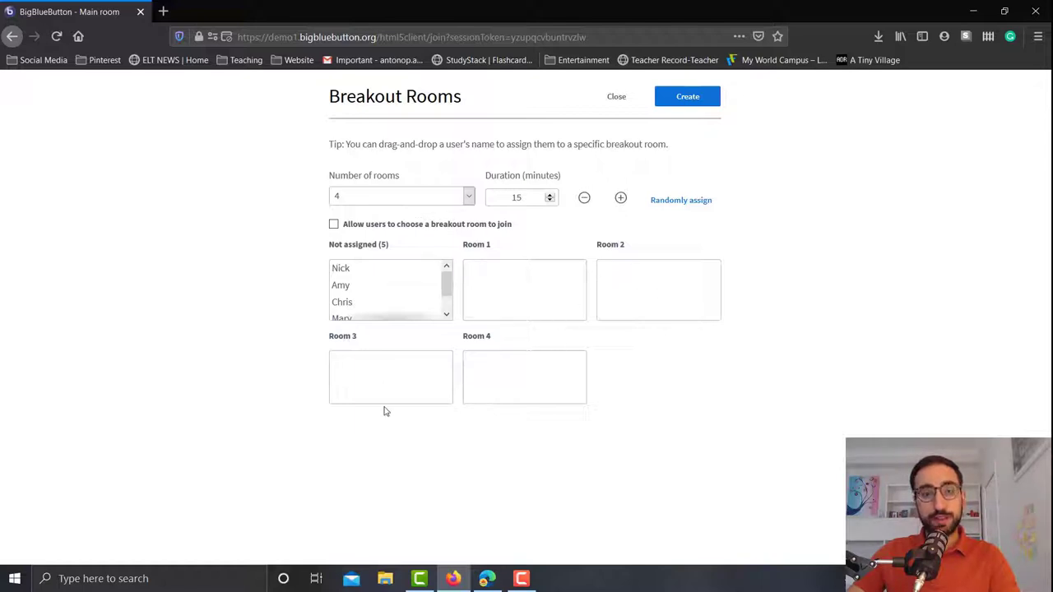
click(401, 195)
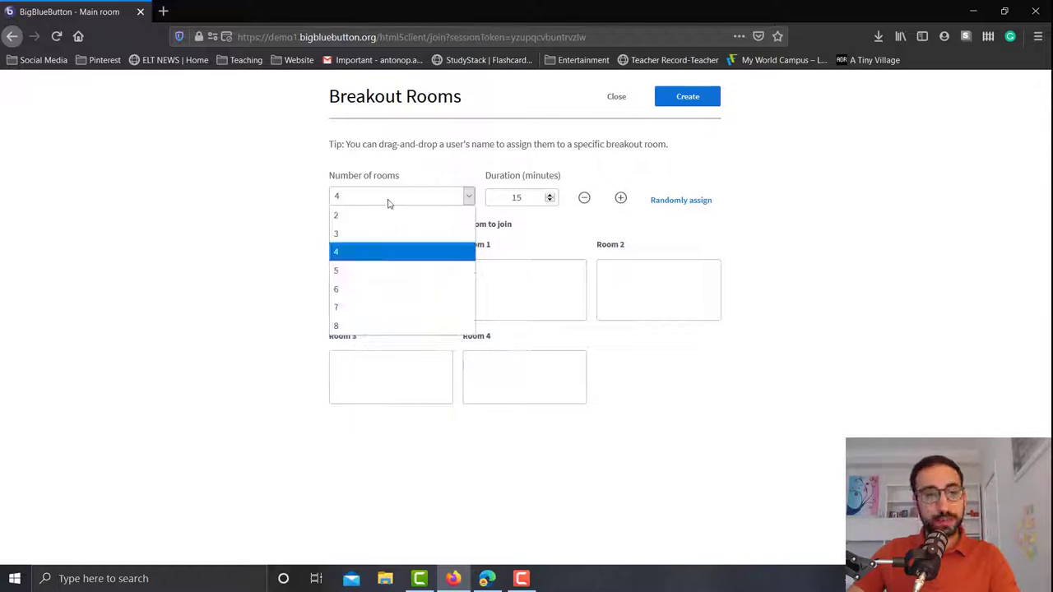
Reduce the breakout setup to two rooms, nudging the duration and leaving it at 15 minutes
click(335, 214)
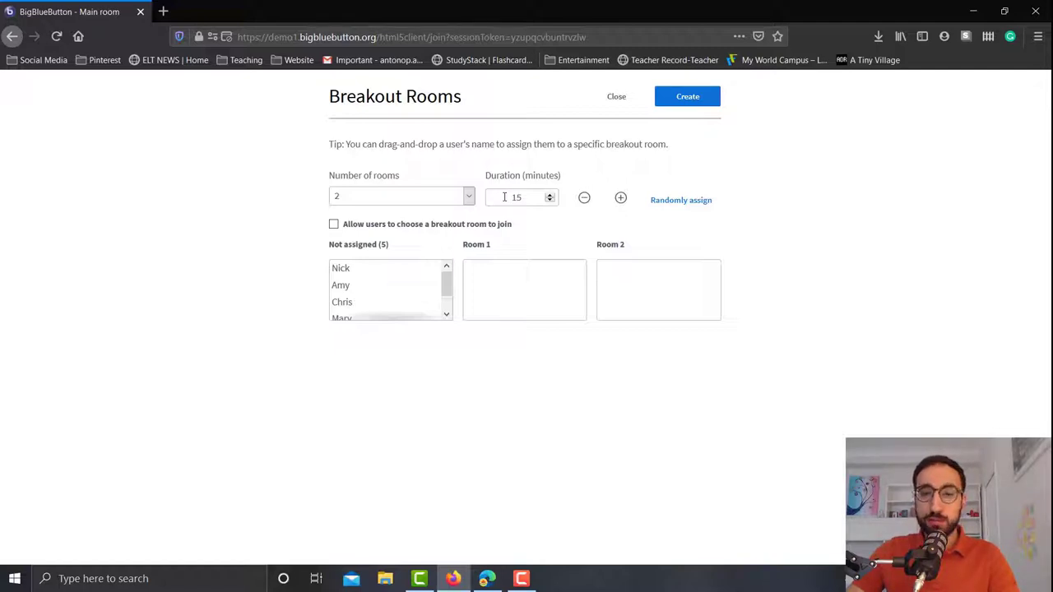
mouse_move(611, 214)
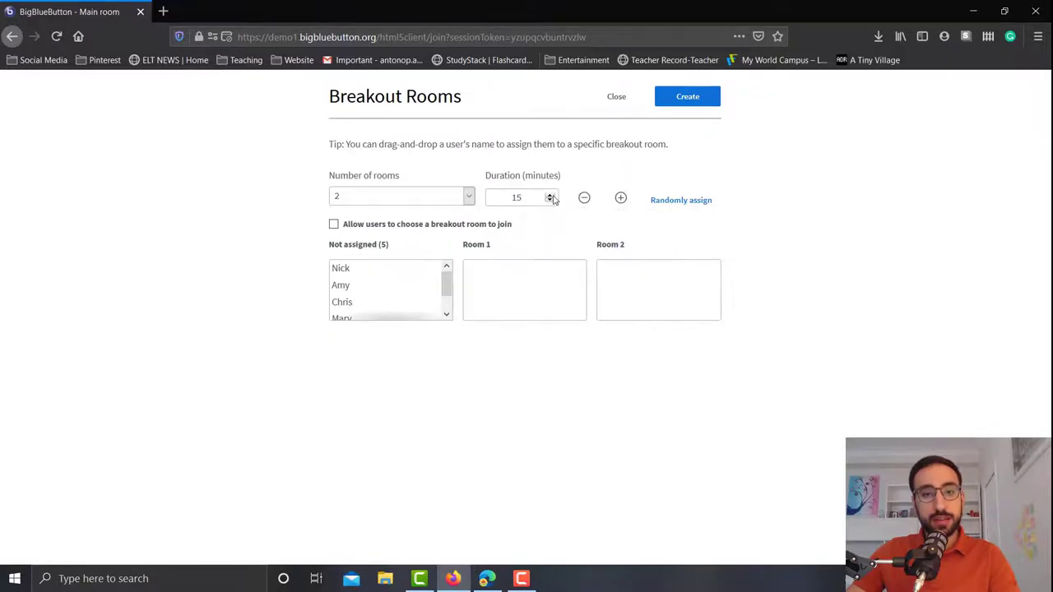
click(551, 194)
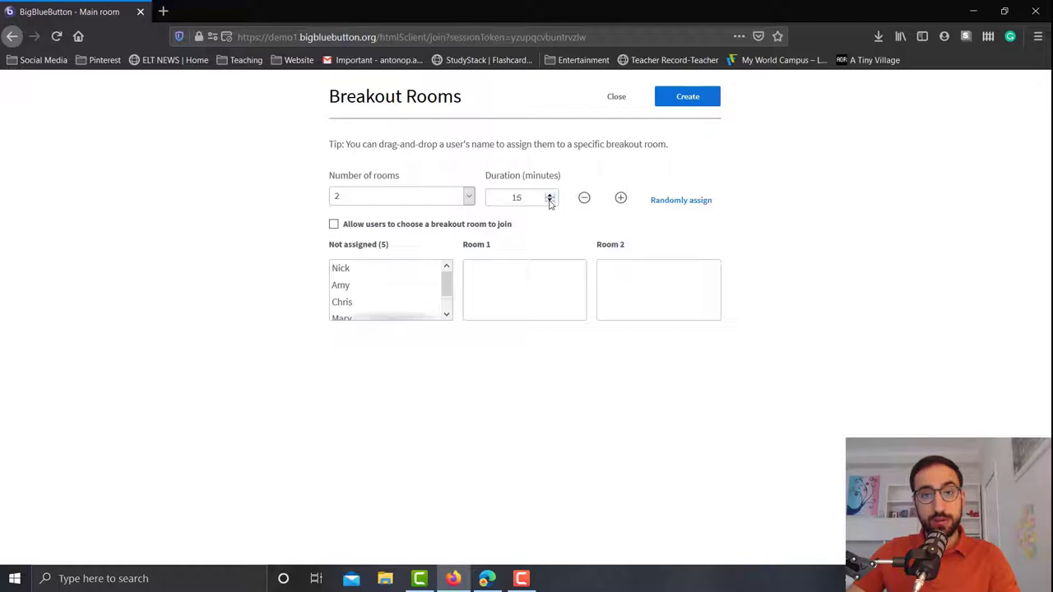
click(620, 198)
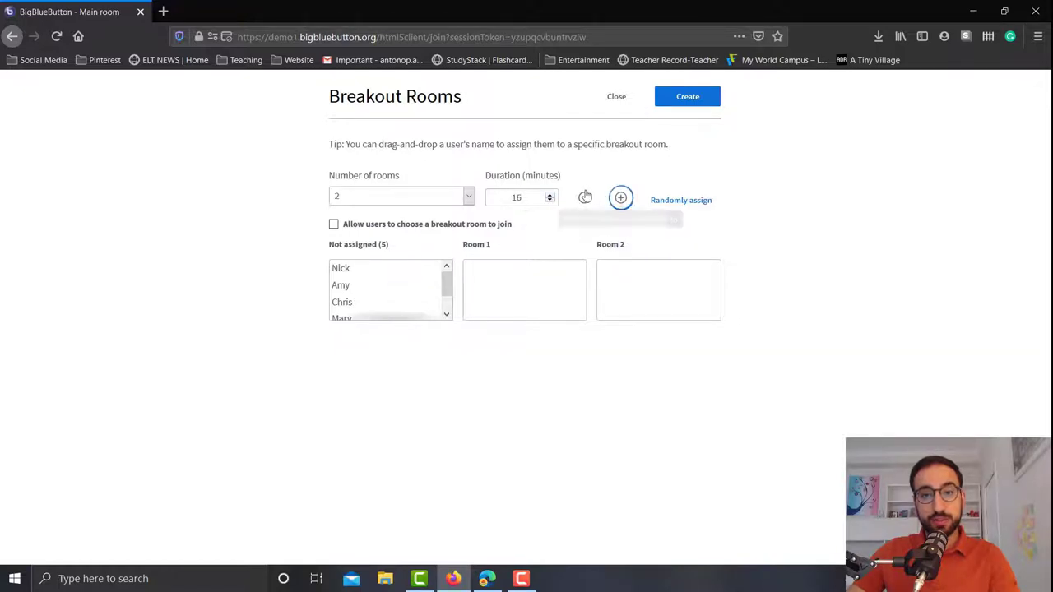
click(584, 198)
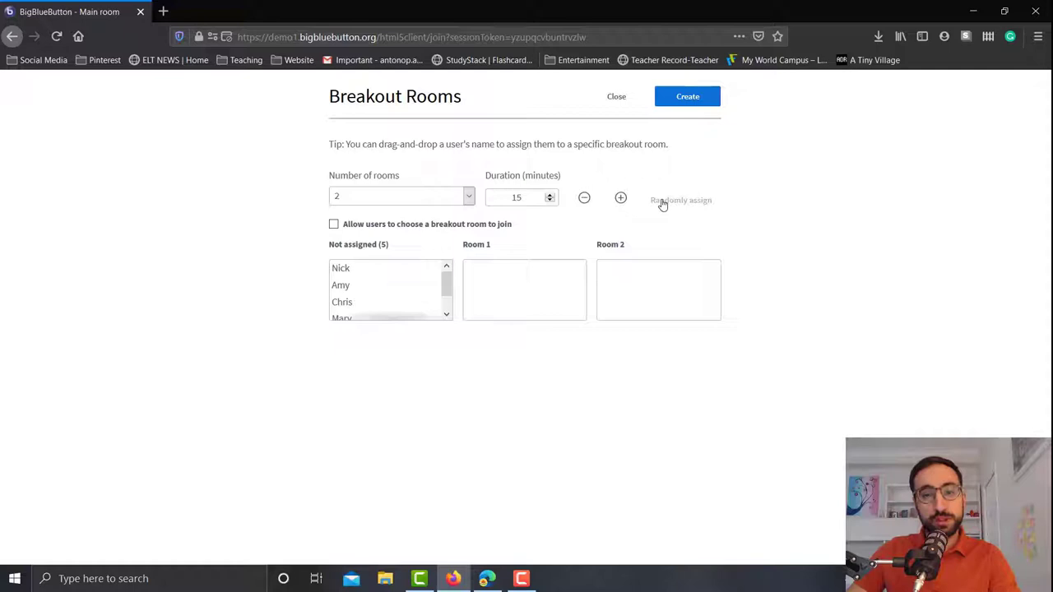
Randomly assign participants to both rooms twice, then drag one participant from Room 1 back to Not assigned
click(681, 201)
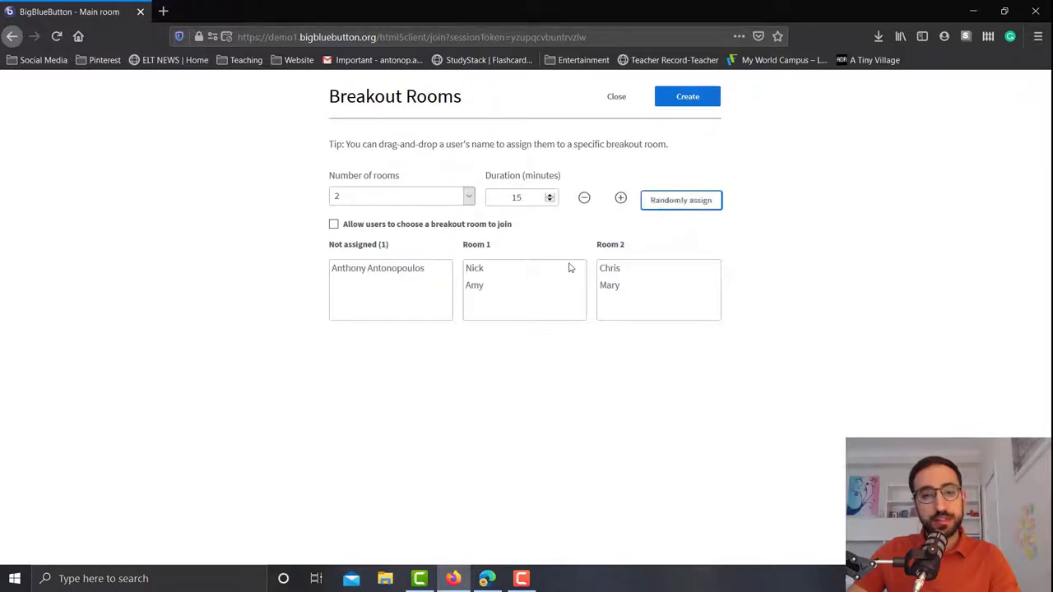
mouse_move(517, 296)
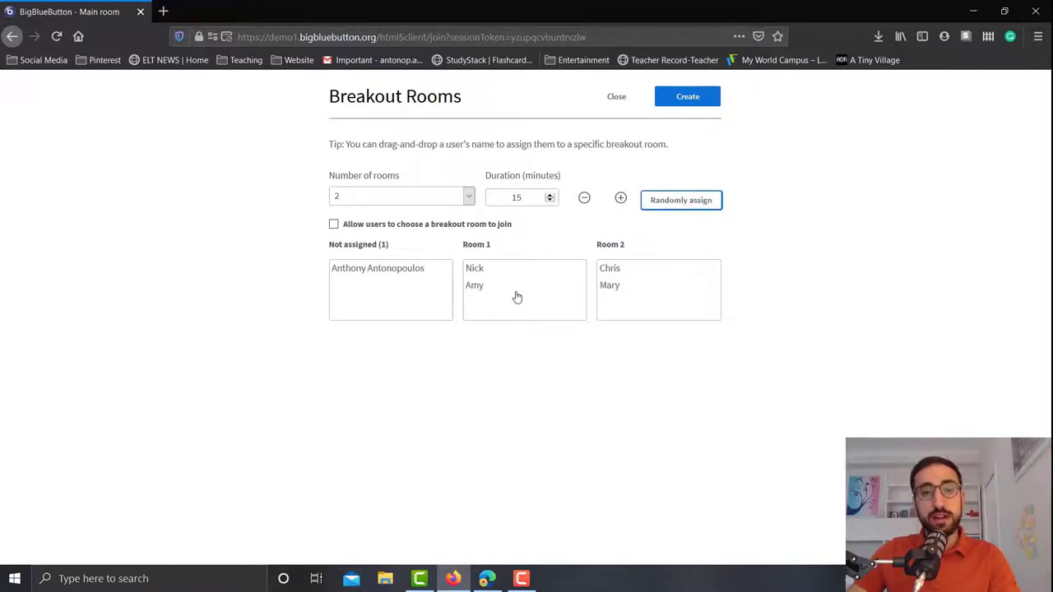
mouse_move(618, 292)
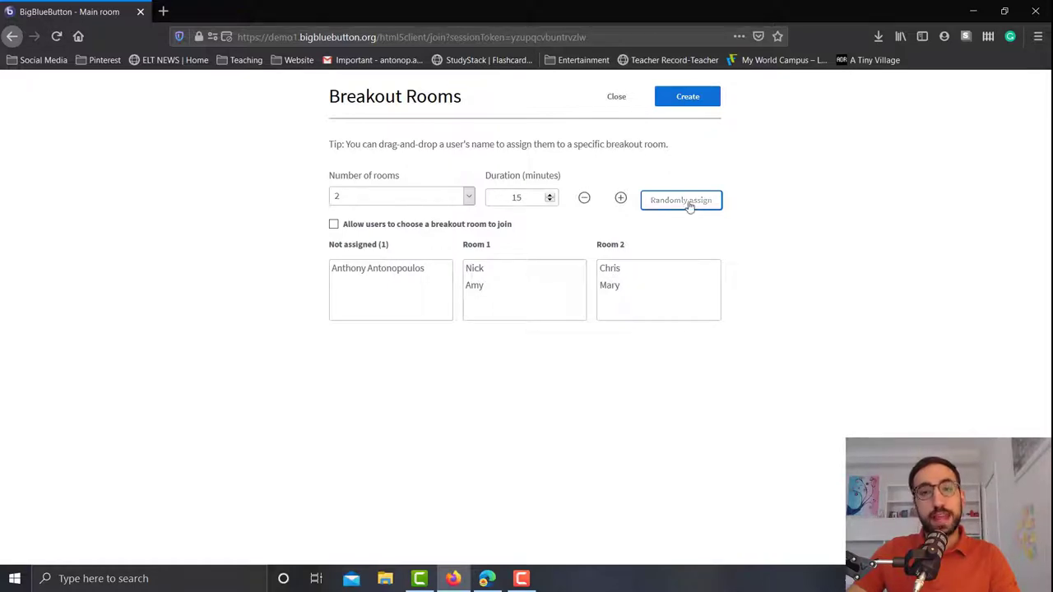
click(681, 200)
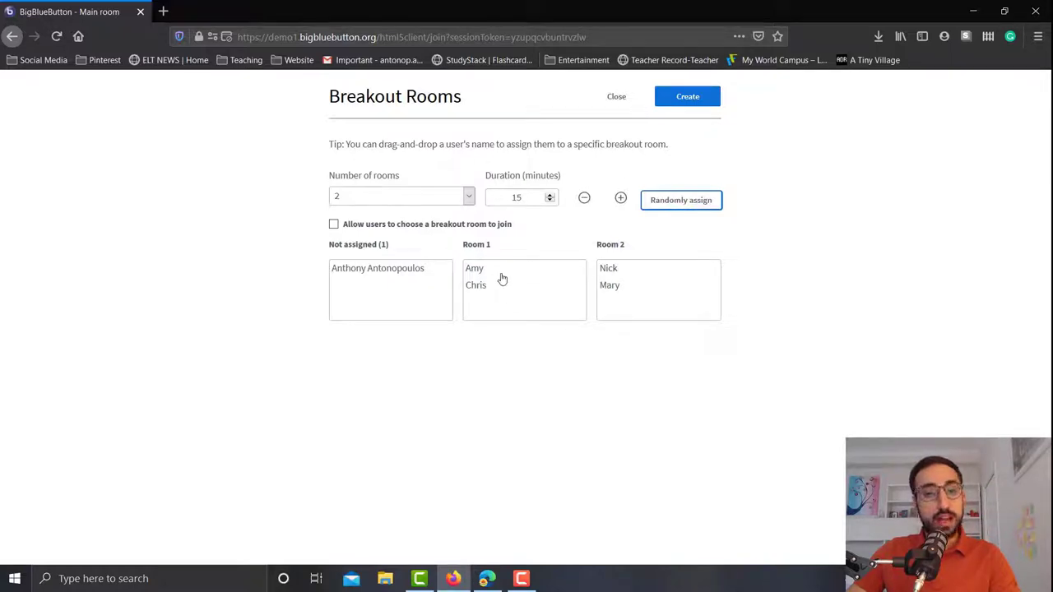
mouse_move(495, 273)
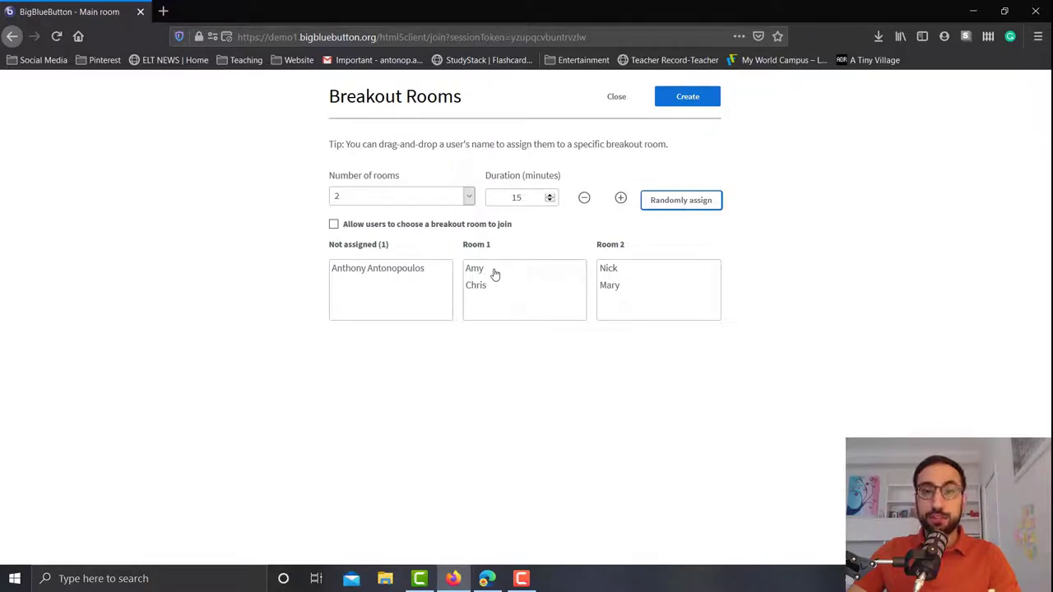
drag(474, 268, 362, 301)
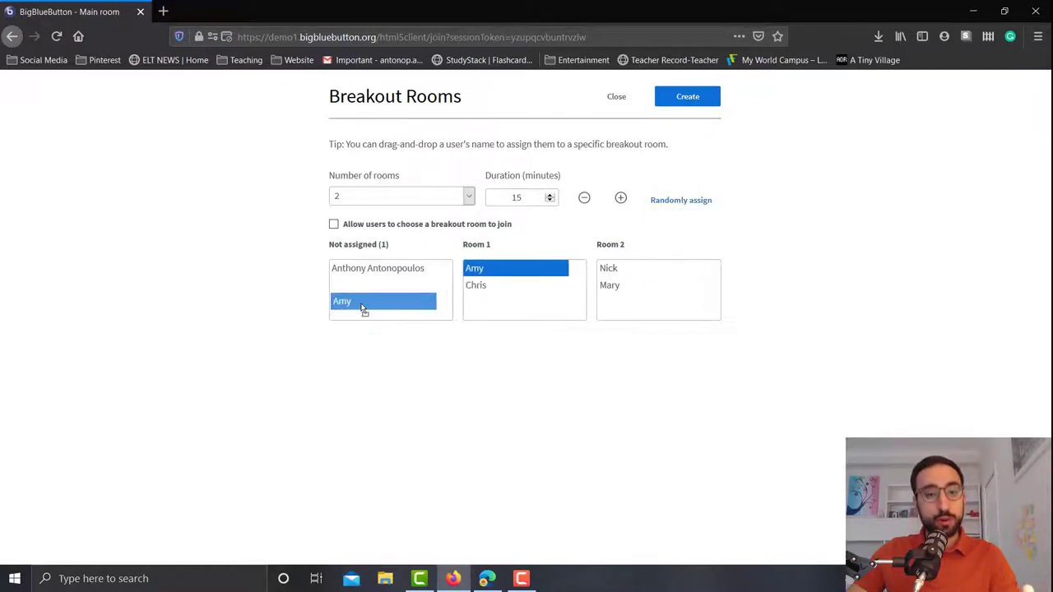
drag(474, 266, 378, 293)
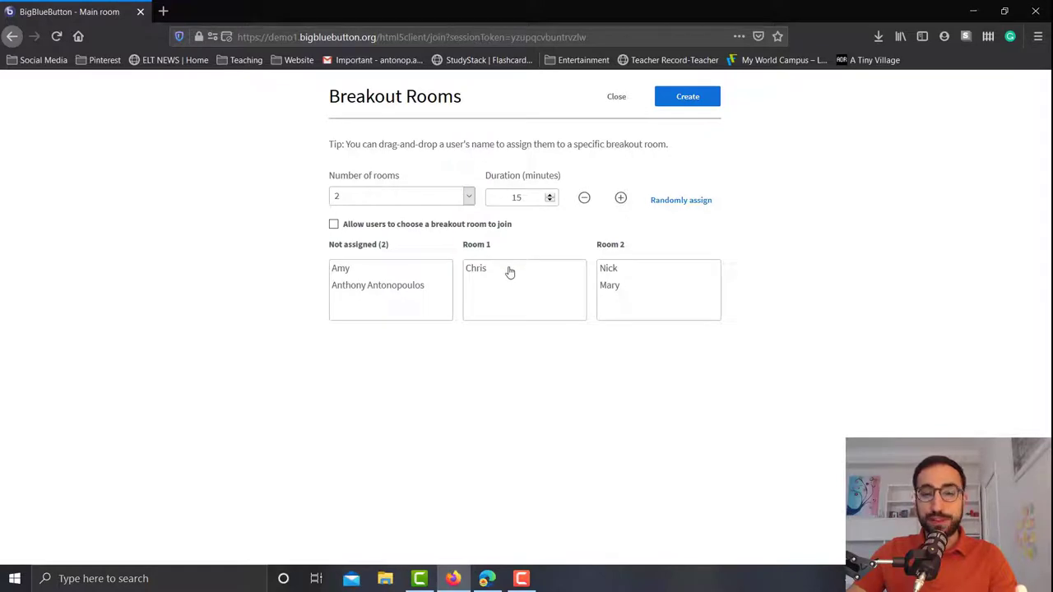
drag(475, 269, 378, 284)
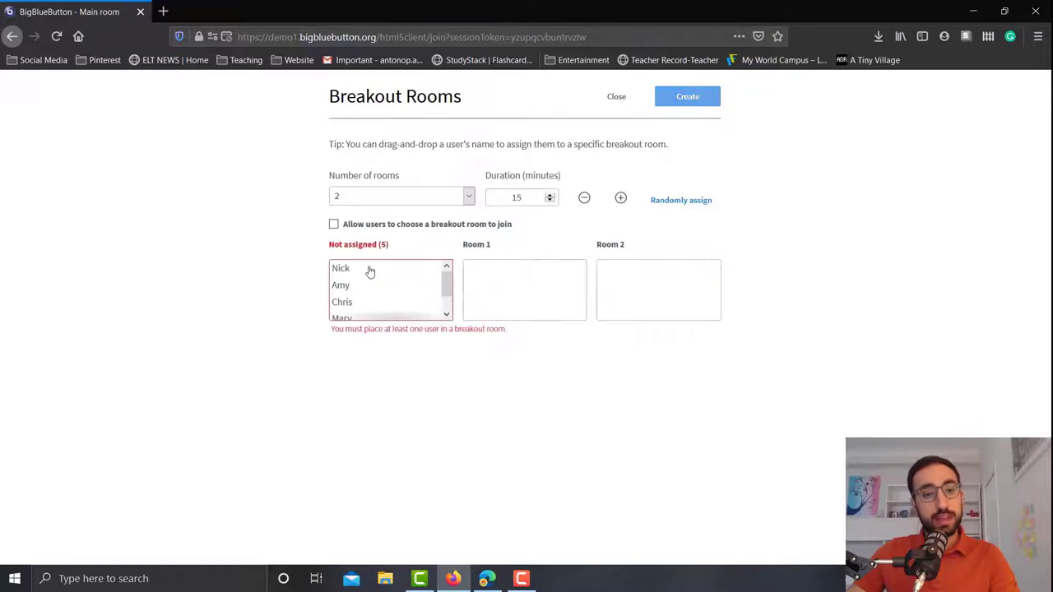
mouse_move(365, 280)
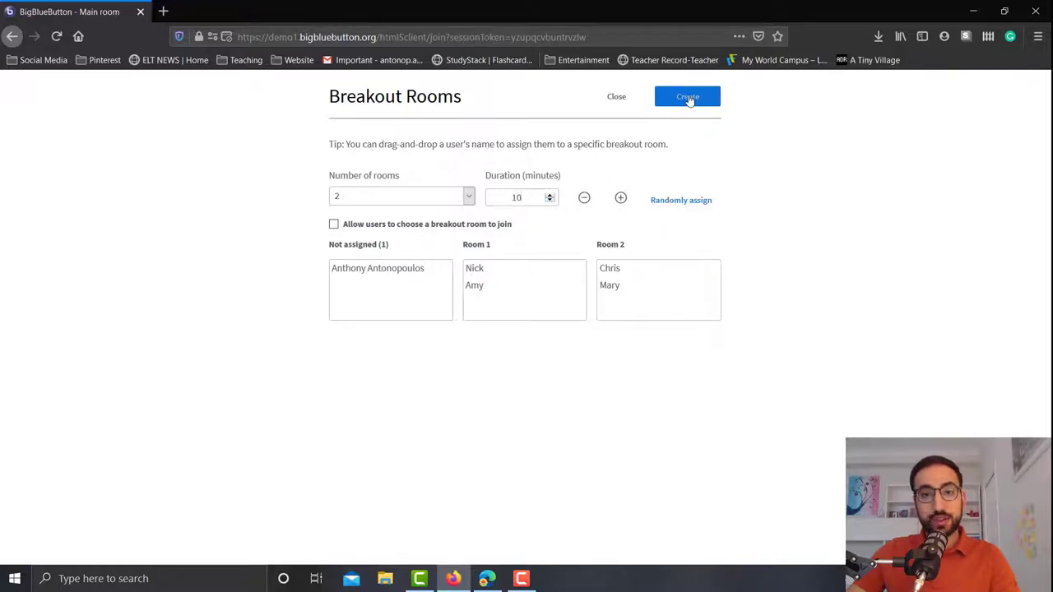
Create the two 10-minute breakout rooms with two participants in each
click(688, 96)
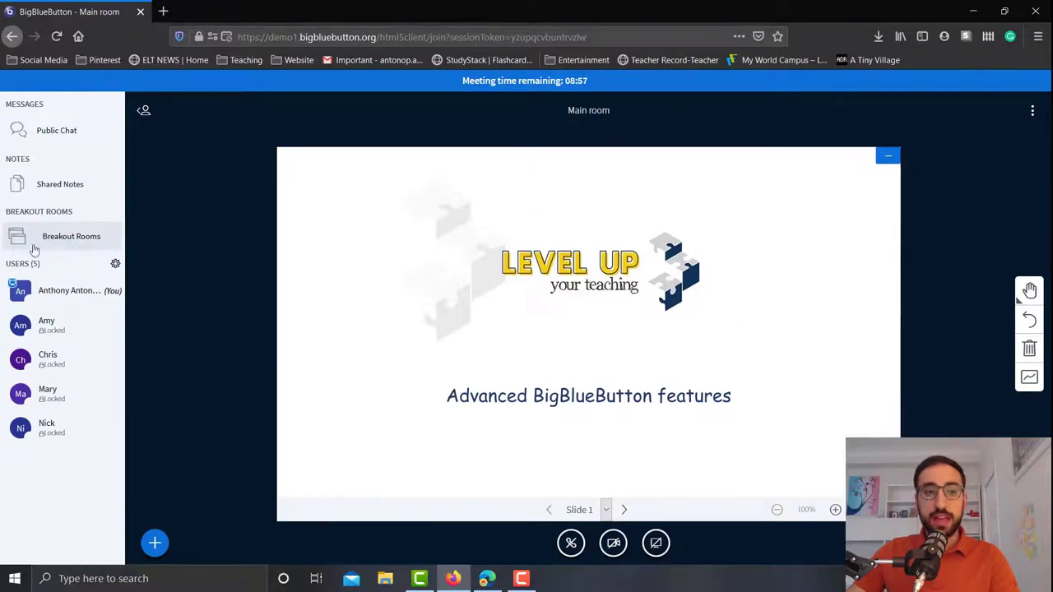
mouse_move(71, 236)
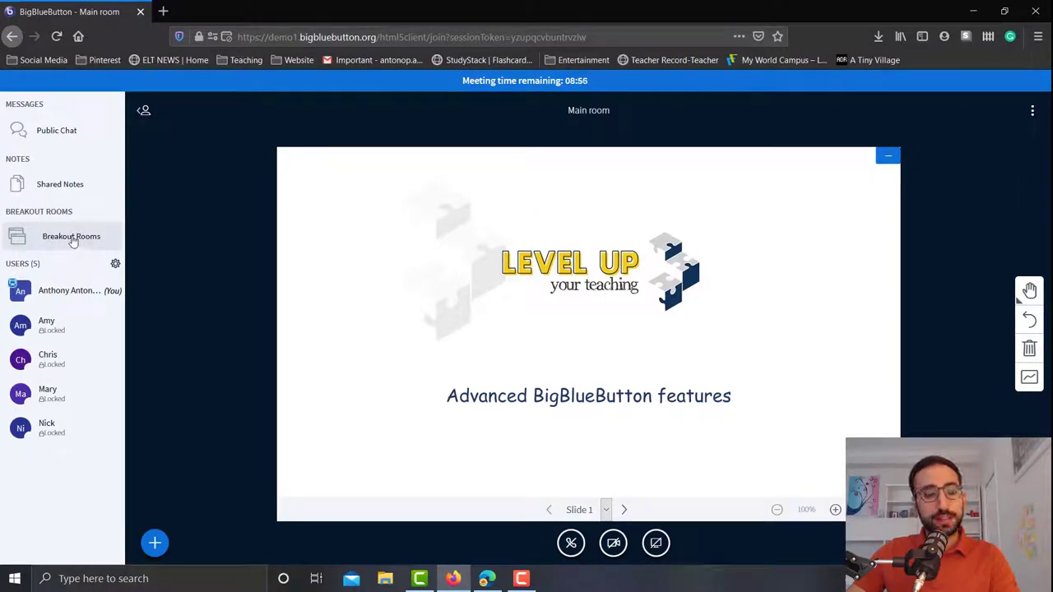
Show the breakout rooms overview listing Room 1 and Room 2 with remaining time
click(70, 237)
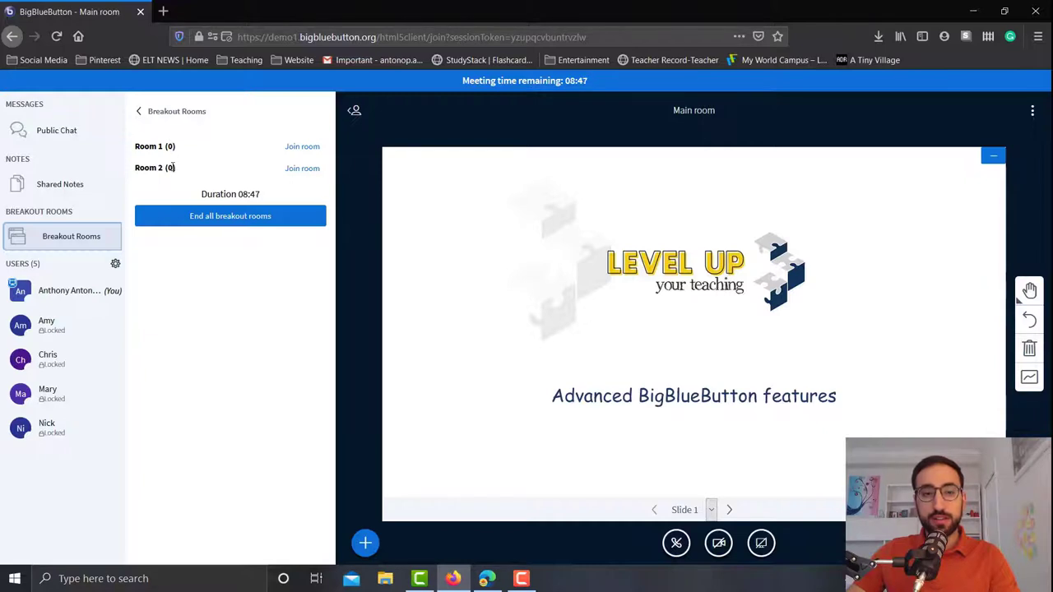
mouse_move(172, 157)
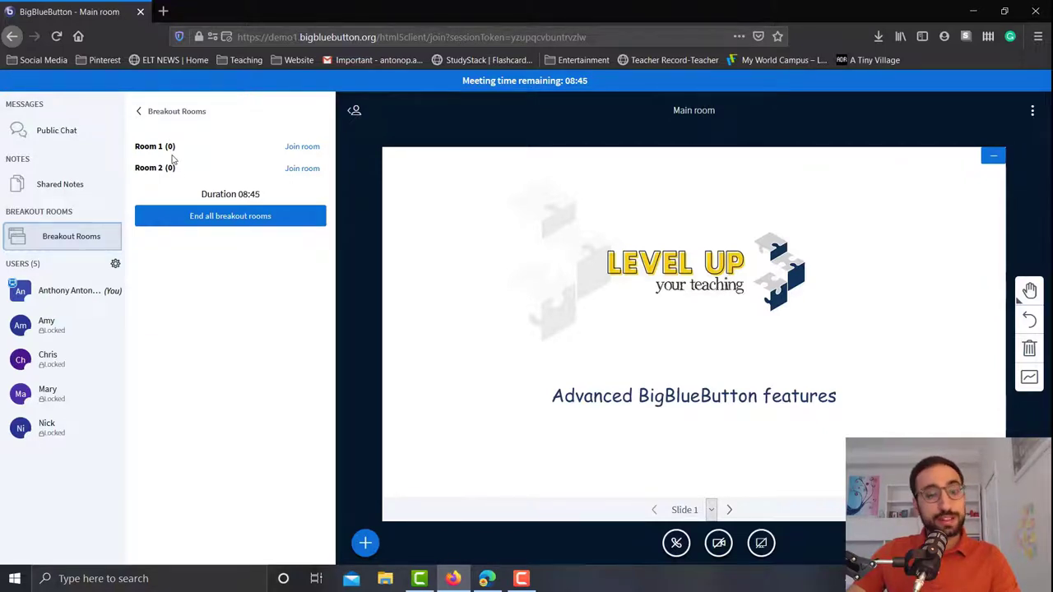
mouse_move(342, 313)
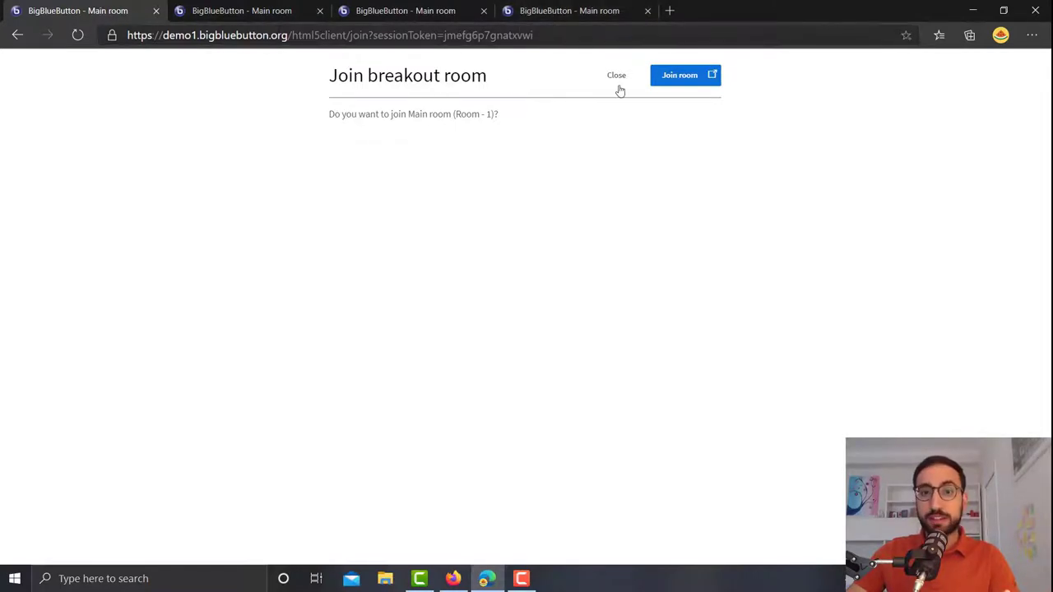
mouse_move(677, 85)
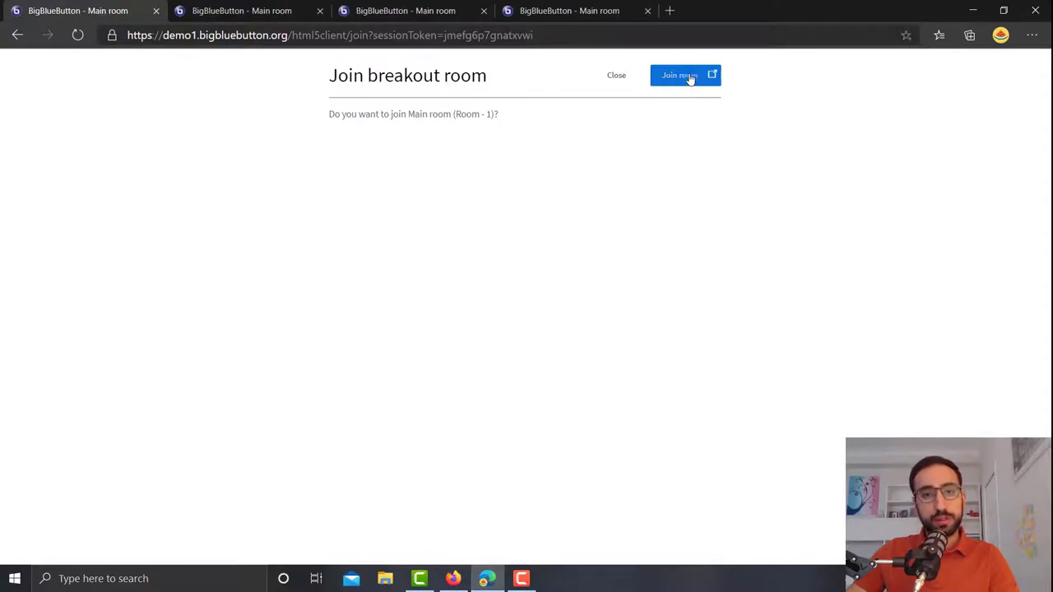
Have the participant sessions join Room 1 and Room 2 and dismiss the audio prompts
click(679, 76)
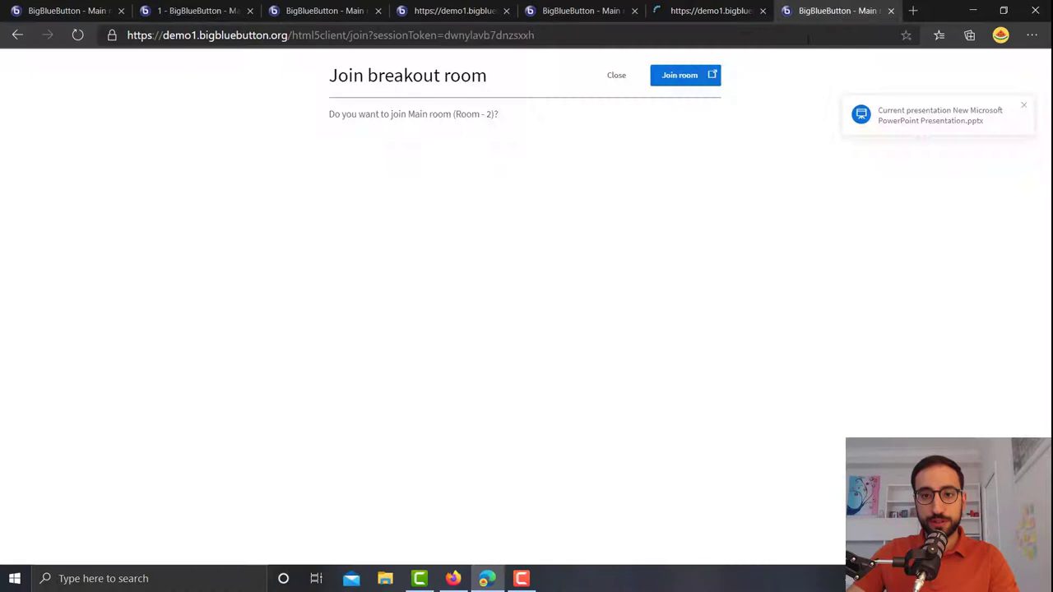
click(685, 76)
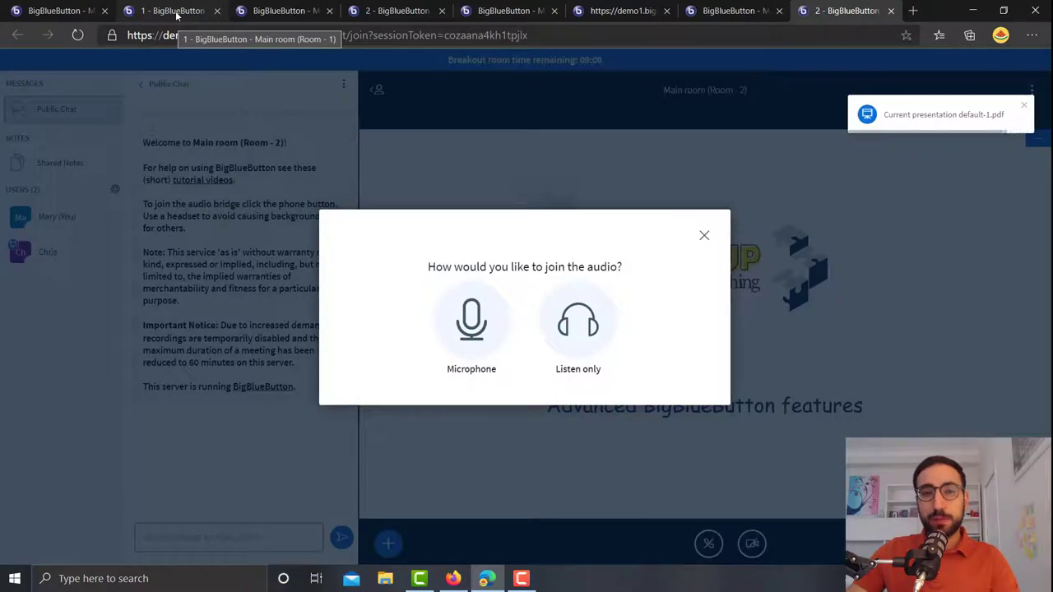
click(704, 235)
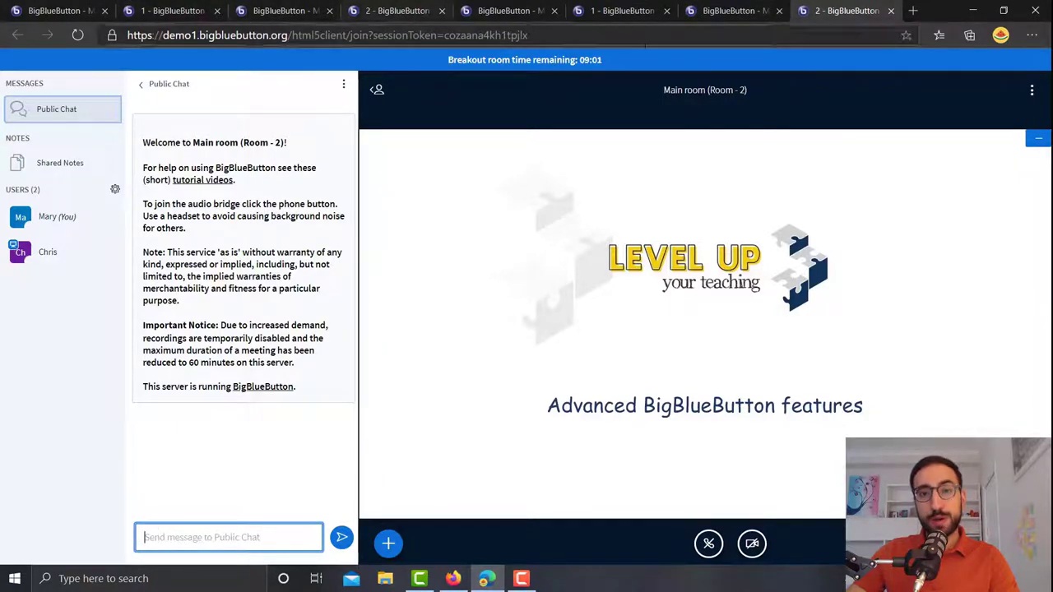
mouse_move(632, 115)
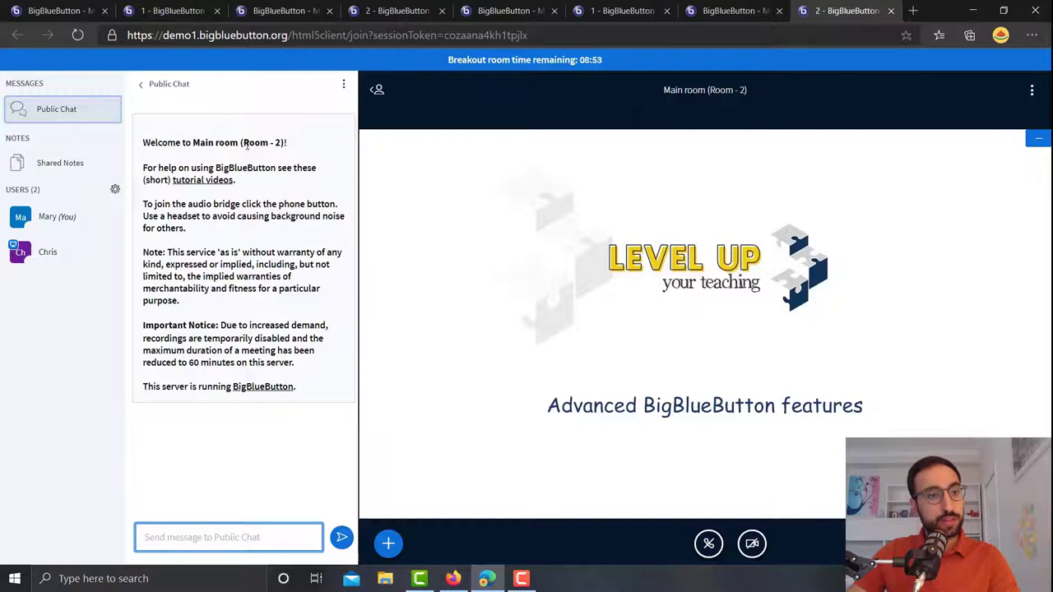
mouse_move(86, 270)
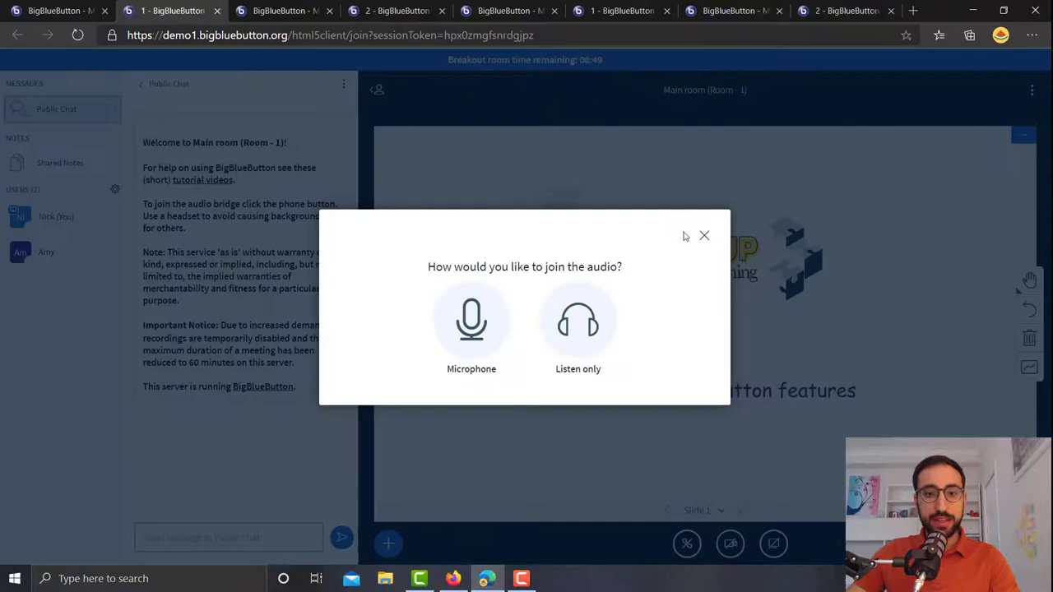
click(704, 237)
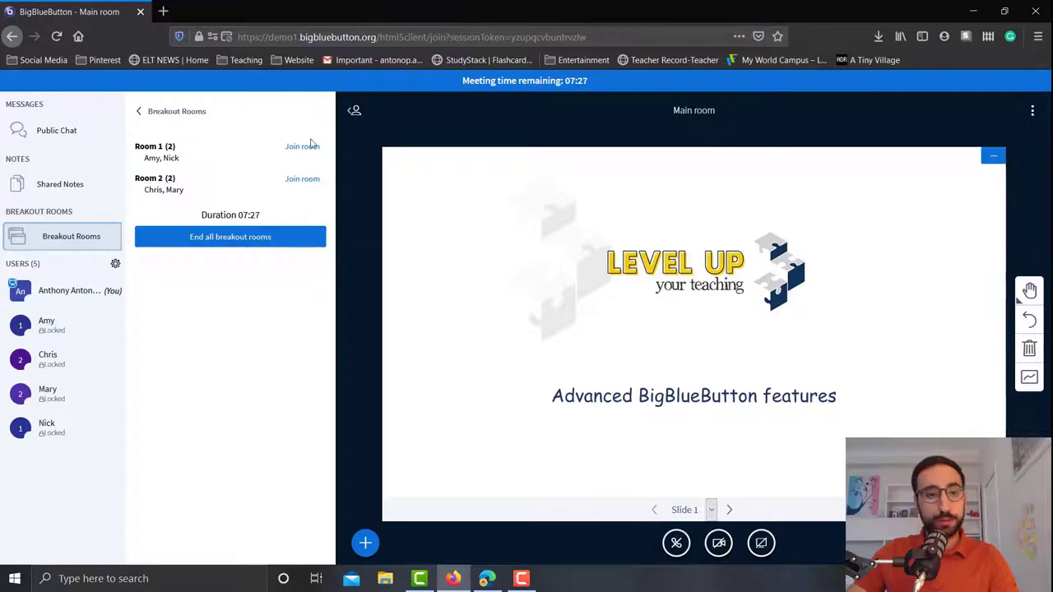
Join breakout Room 1 as the host in listen-only mode
click(303, 145)
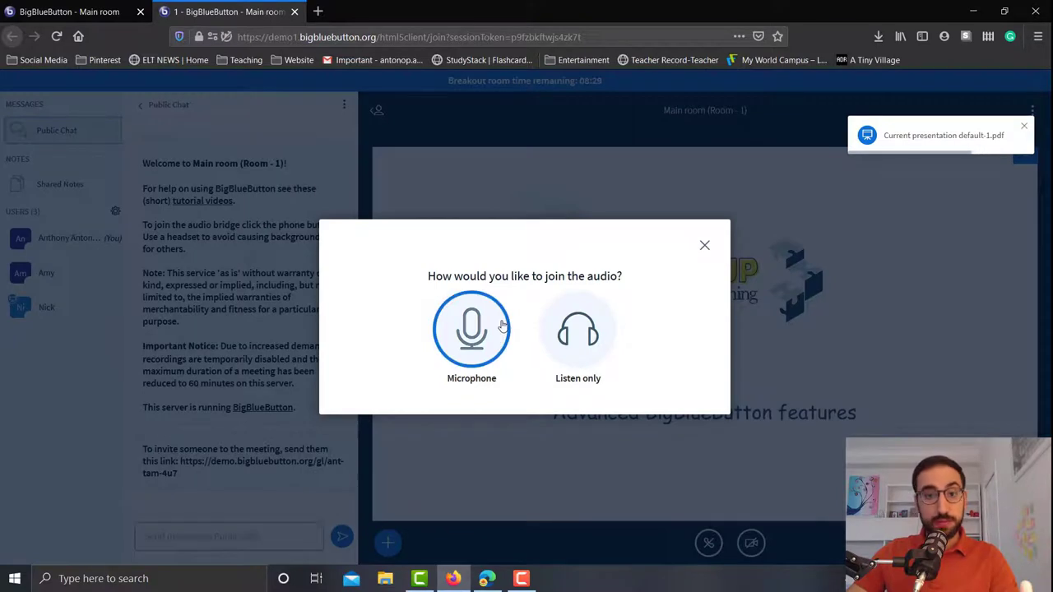
mouse_move(497, 327)
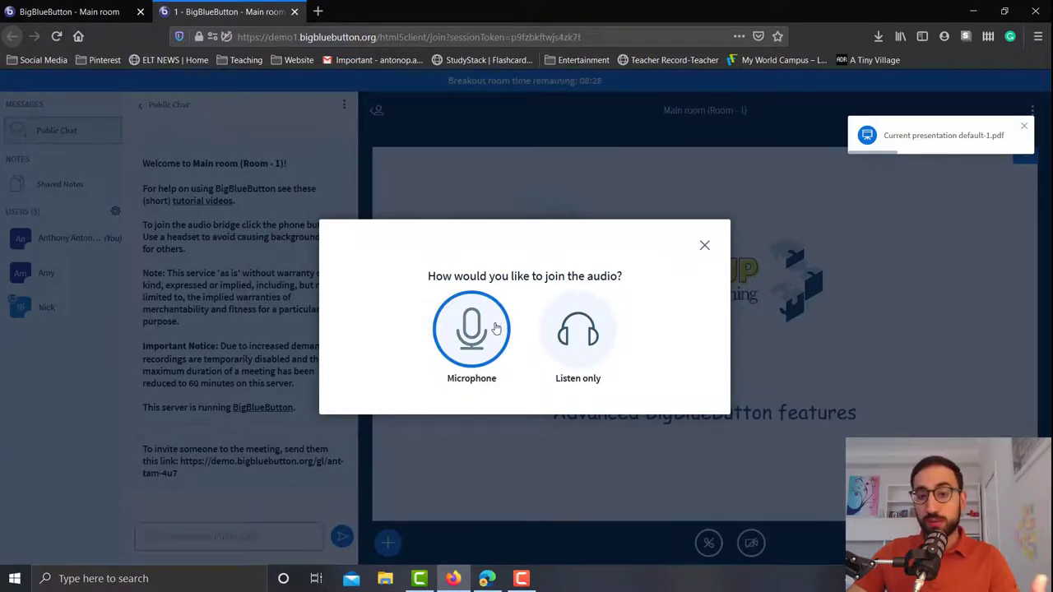
mouse_move(575, 328)
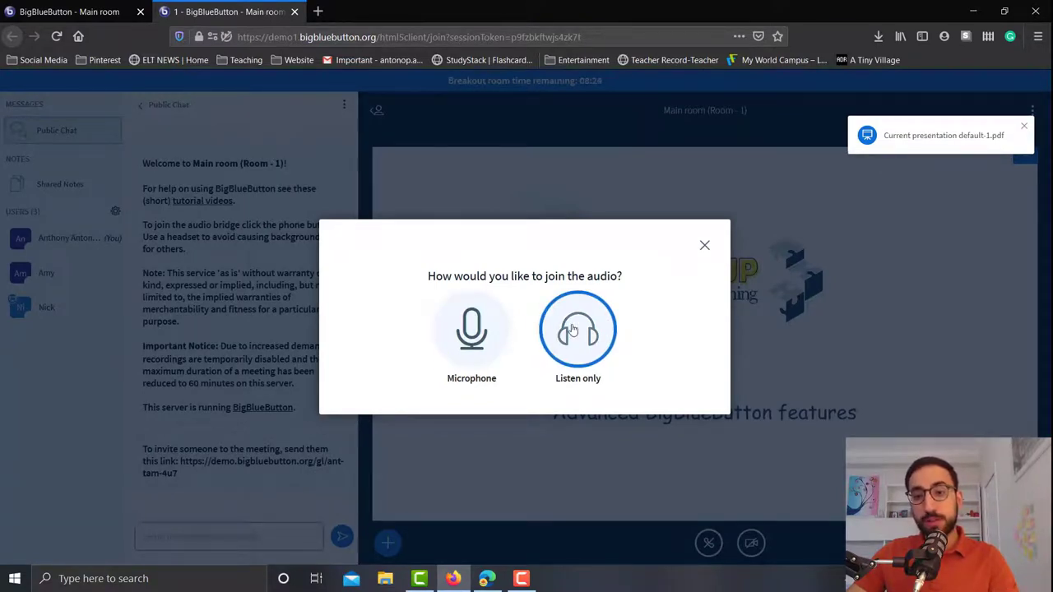
click(578, 329)
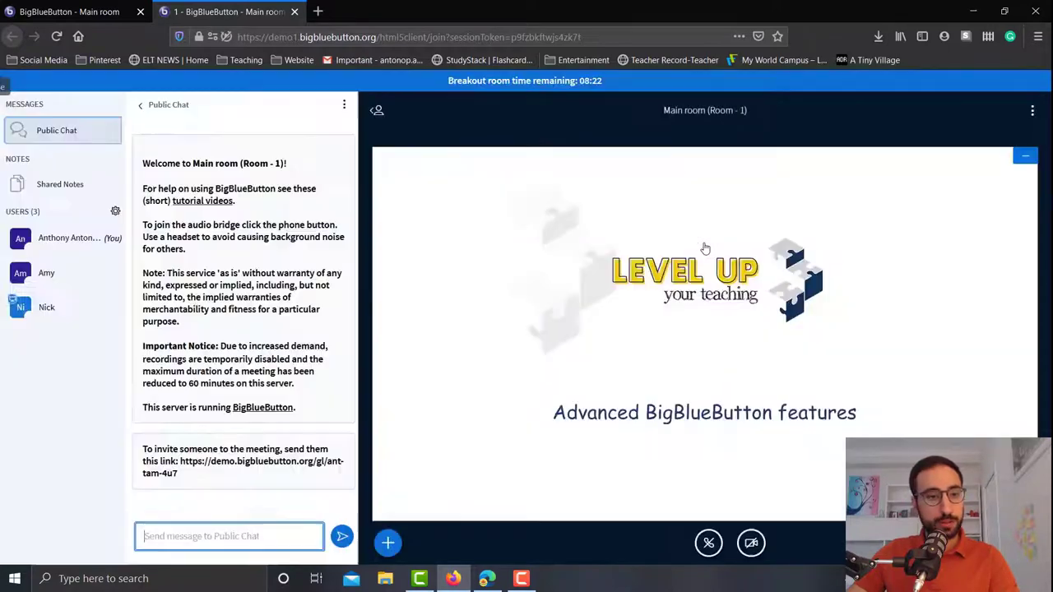
mouse_move(667, 225)
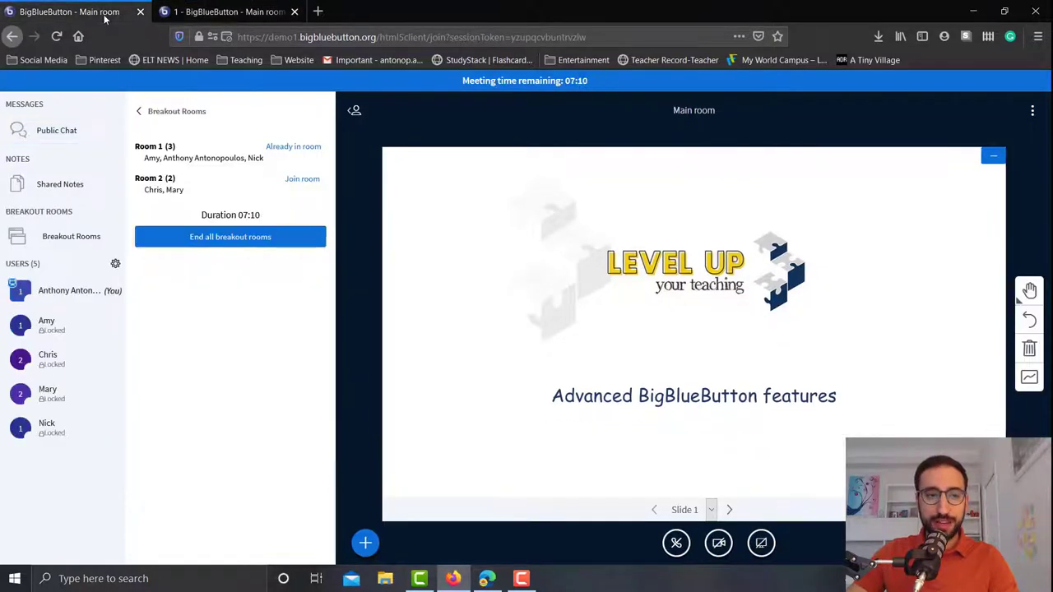
mouse_move(302, 181)
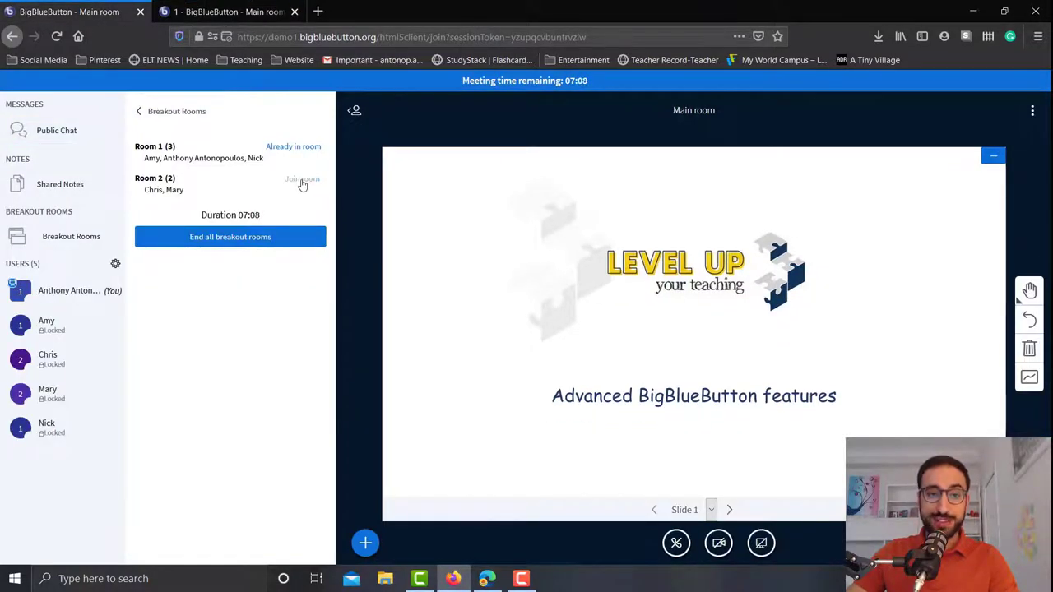
Join breakout Room 2 as the host and dismiss the audio prompt
click(303, 181)
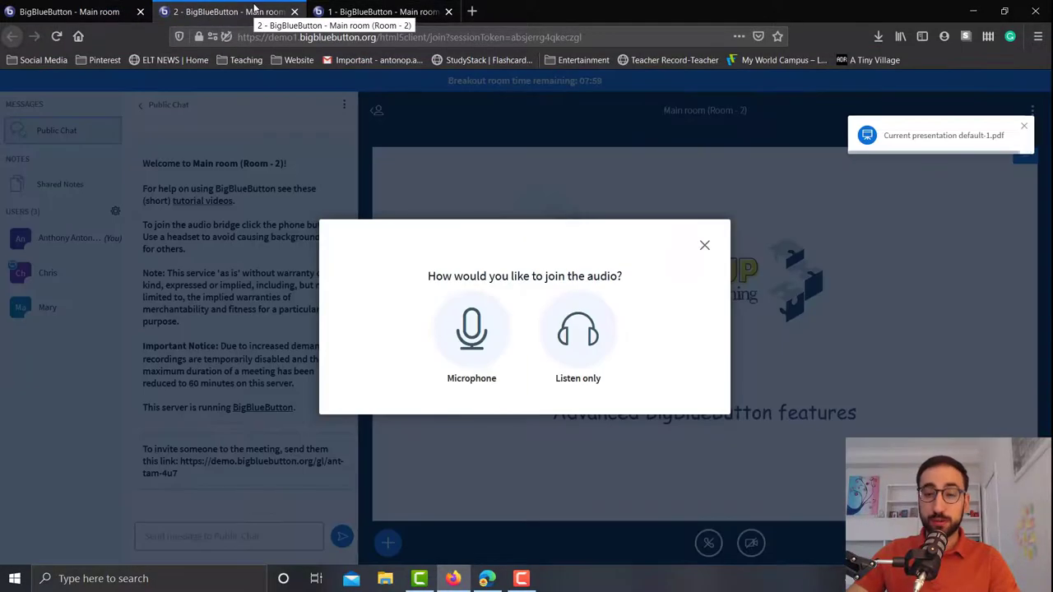
click(704, 245)
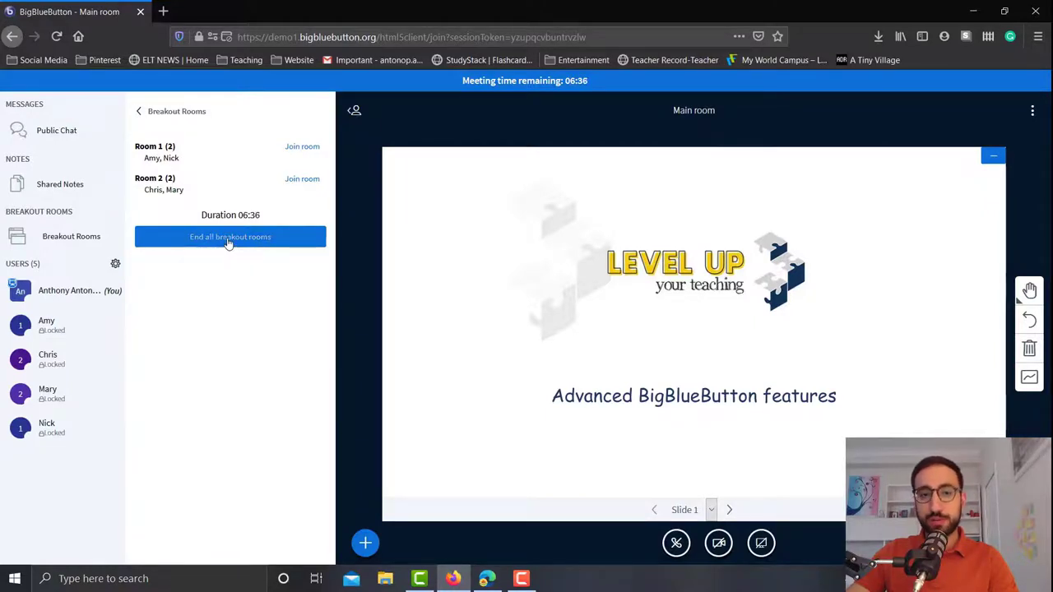
End all breakout rooms, regrouping everyone, then reopen the user management options
click(230, 237)
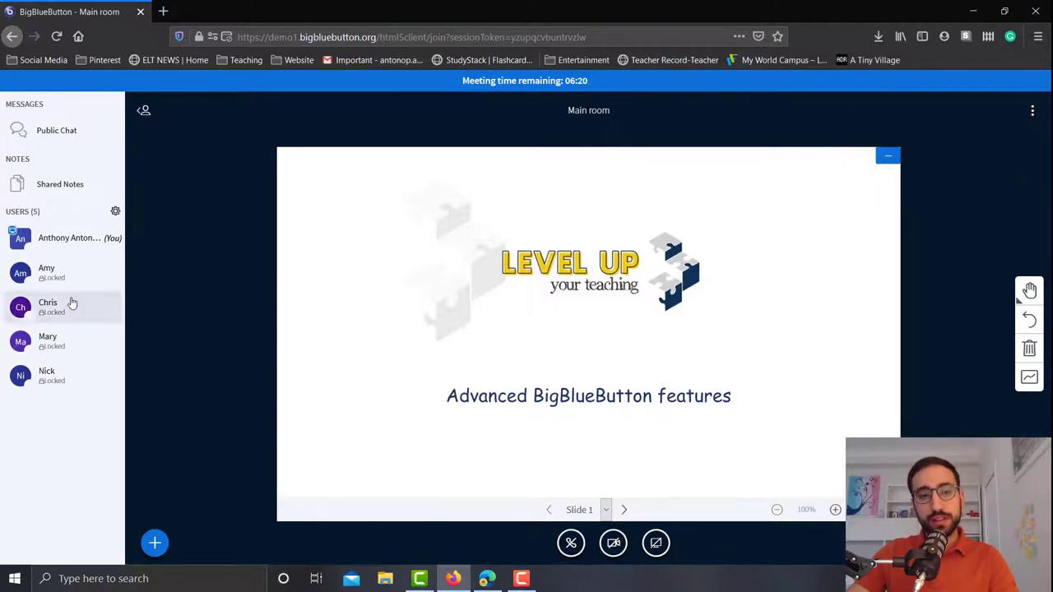
mouse_move(115, 210)
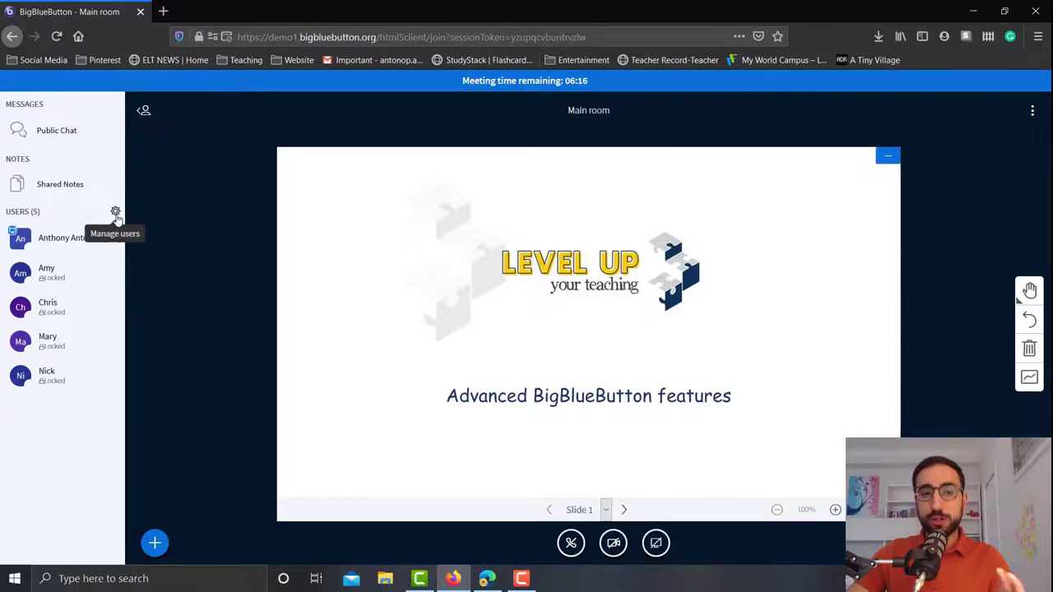
click(115, 210)
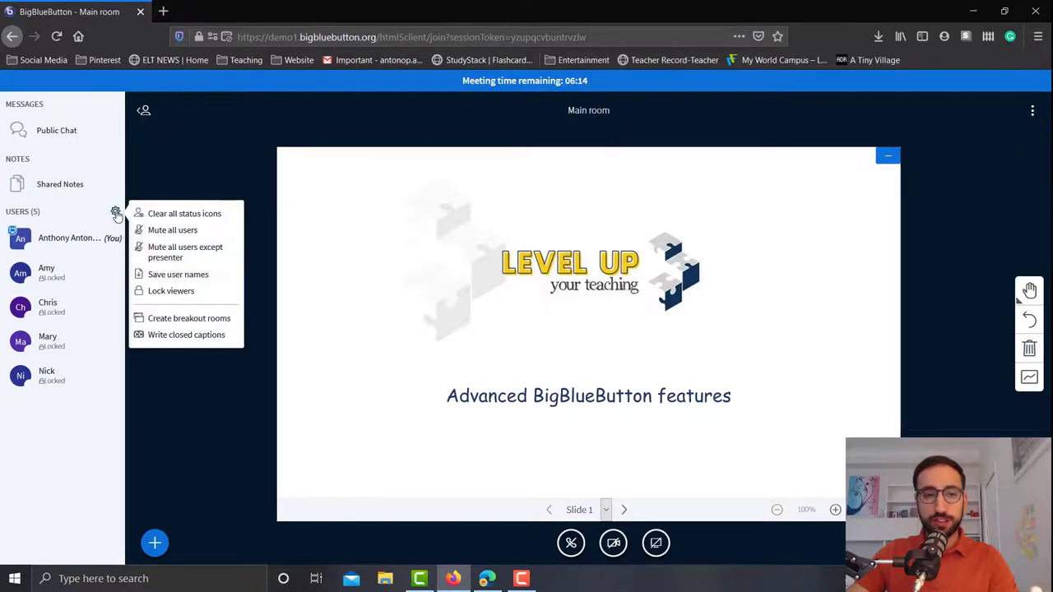
mouse_move(171, 290)
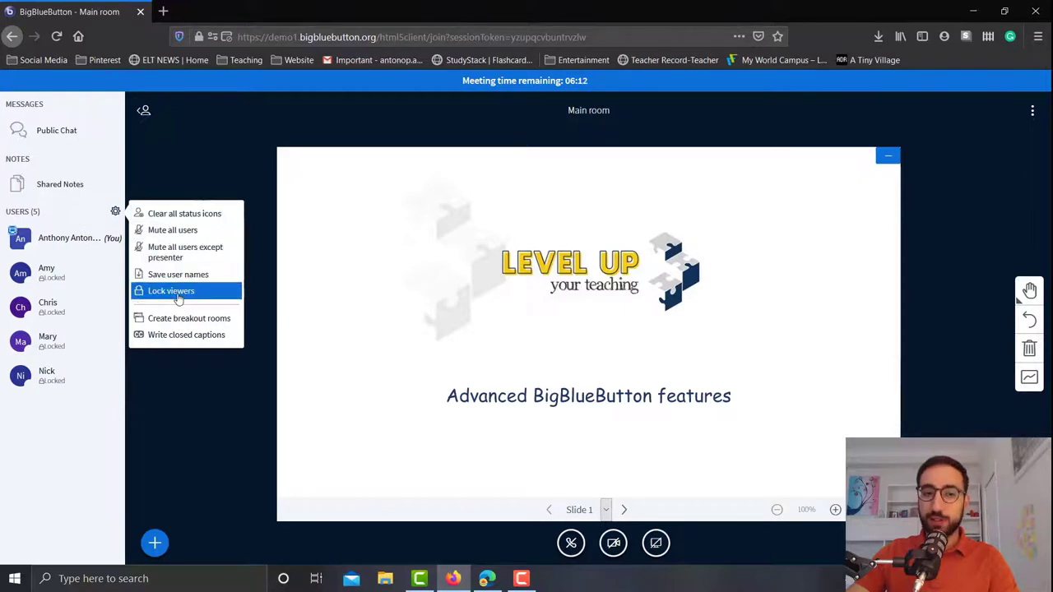
Unlock Send Public chat messages for viewers, keep Send Private chat messages Locked, and apply
click(171, 289)
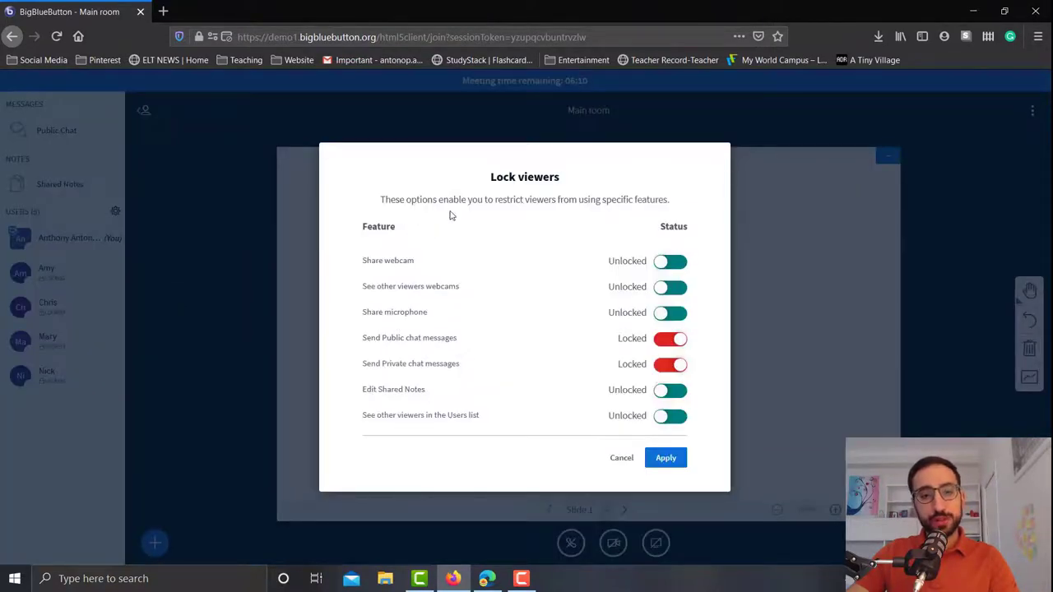
mouse_move(391, 244)
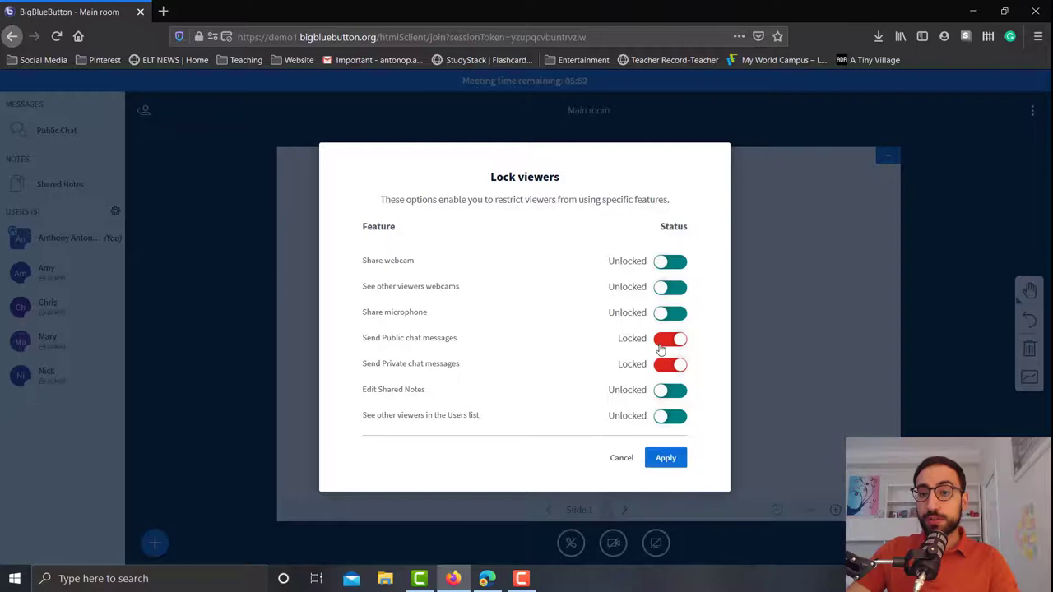
click(668, 339)
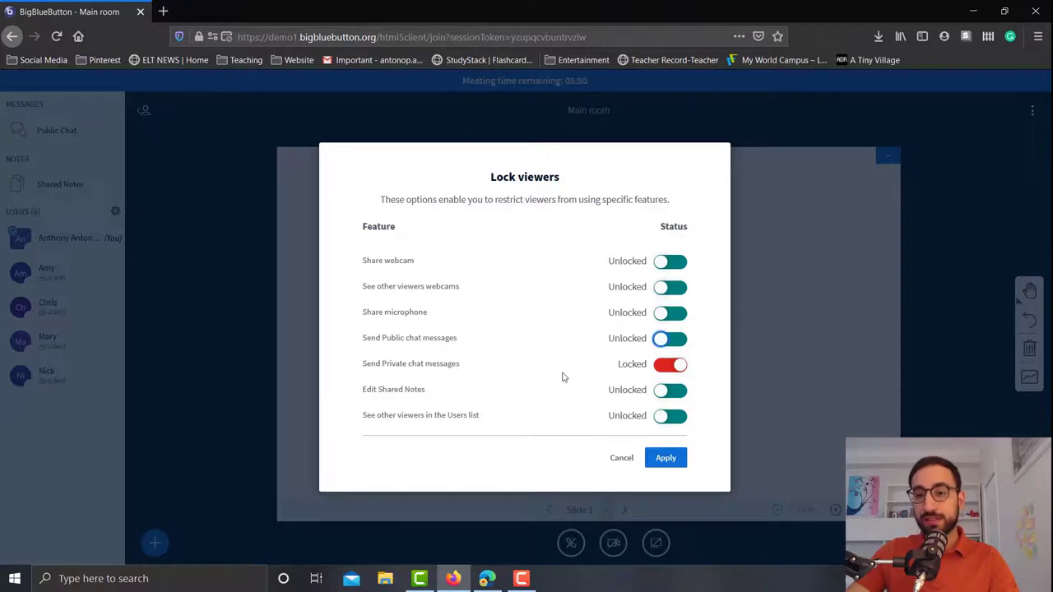
click(669, 364)
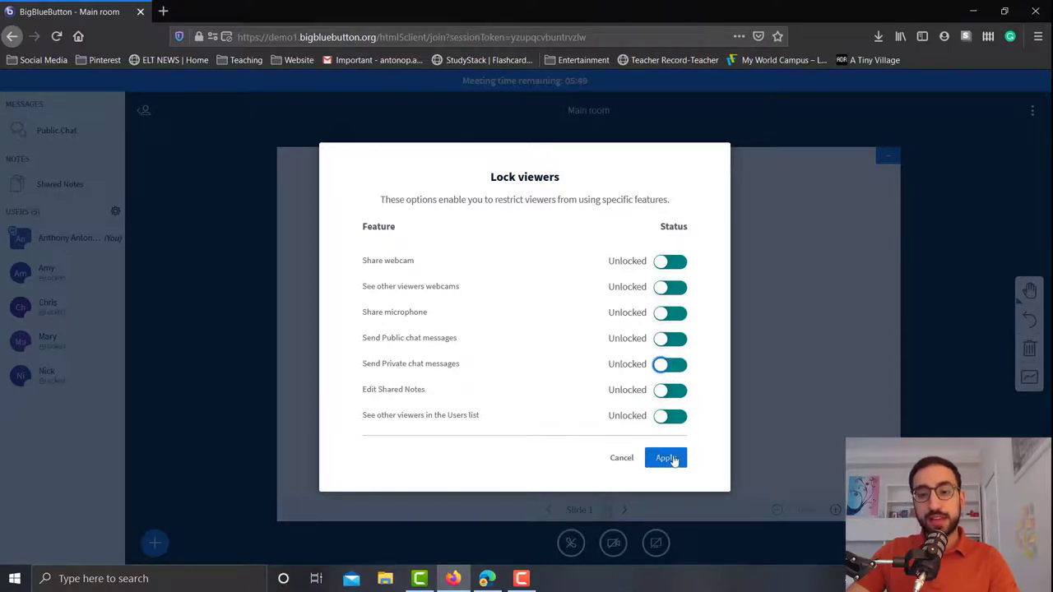
mouse_move(539, 391)
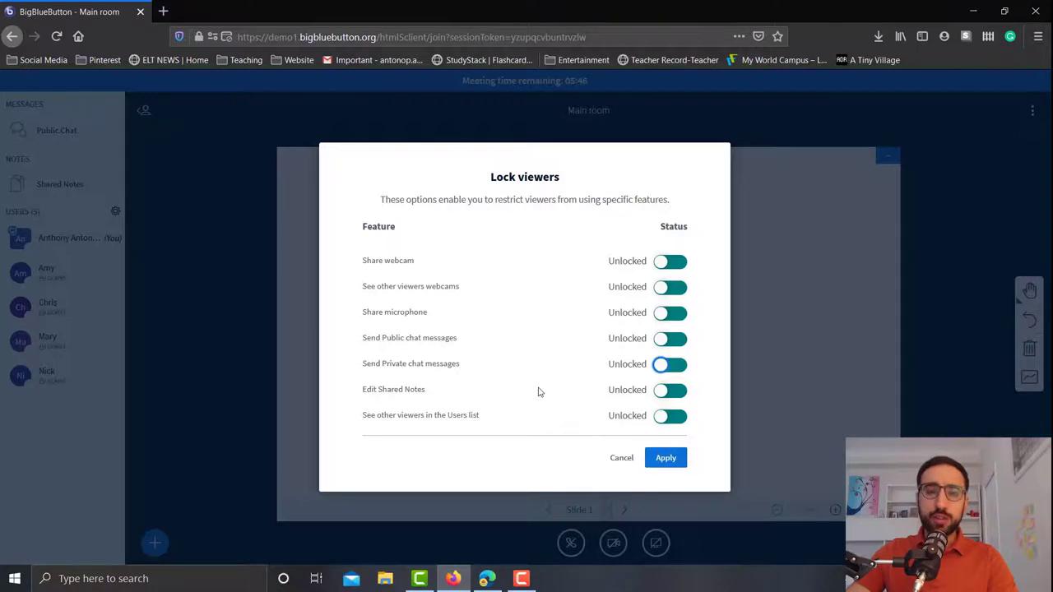
mouse_move(477, 364)
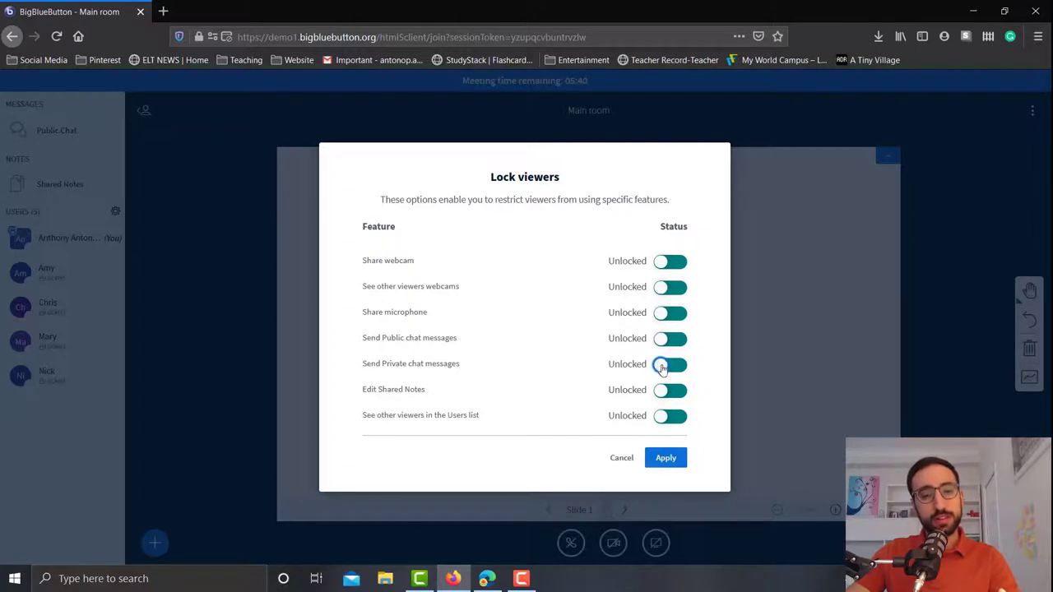
click(669, 365)
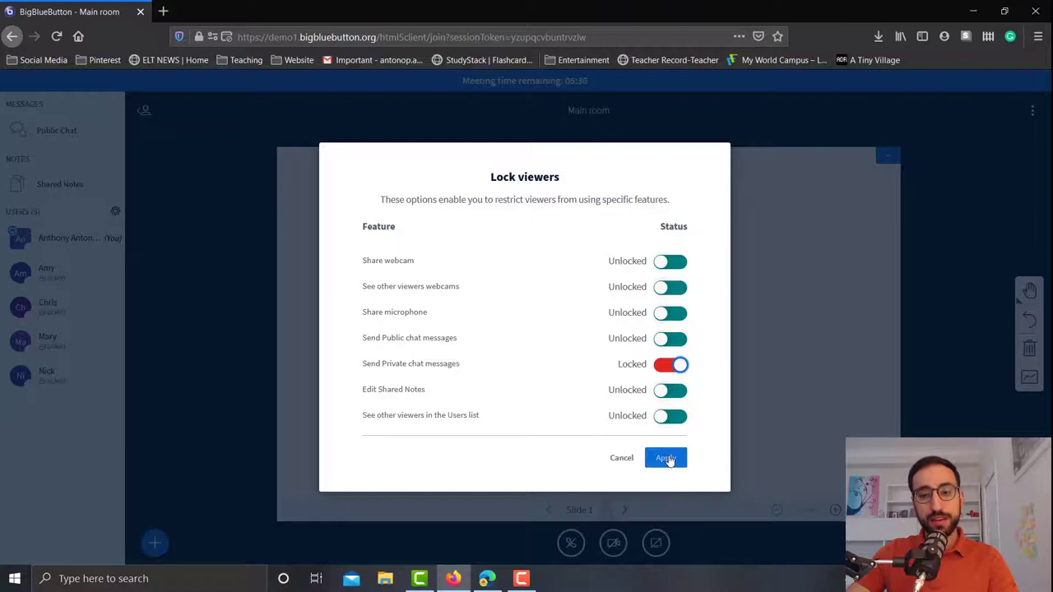
click(665, 457)
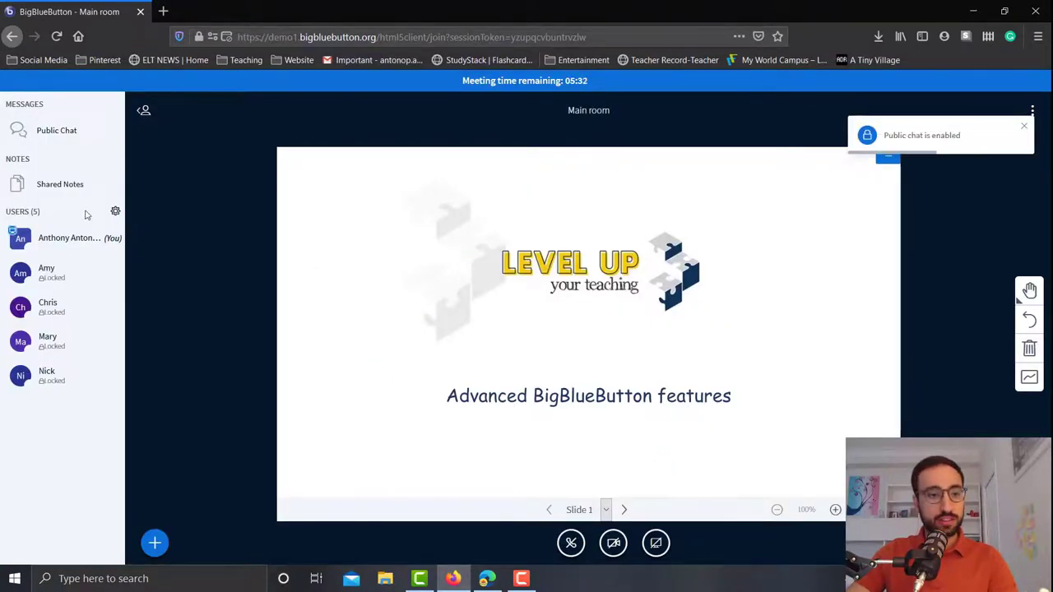
click(115, 210)
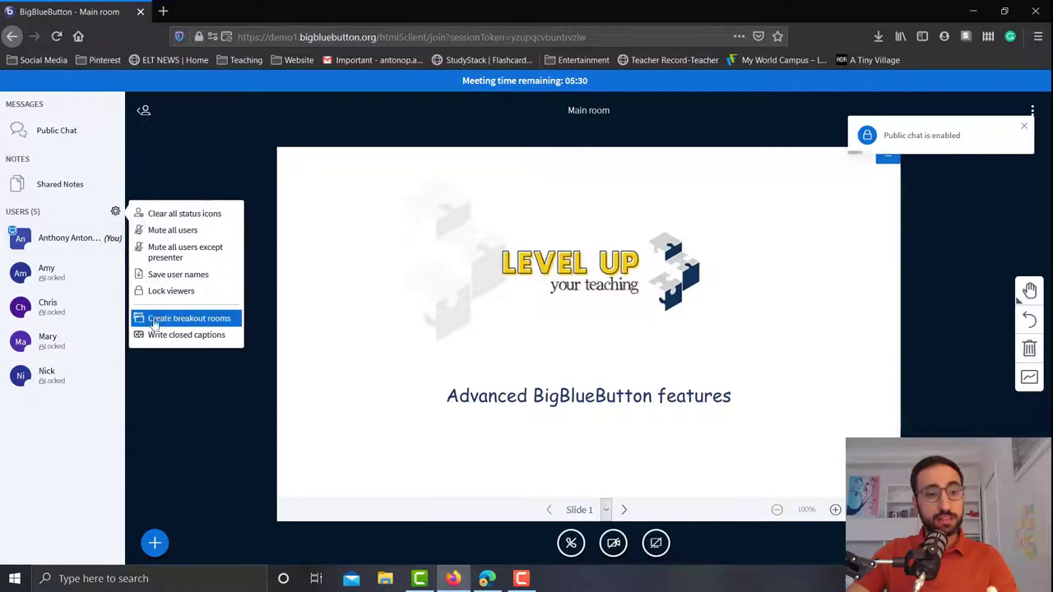
click(171, 290)
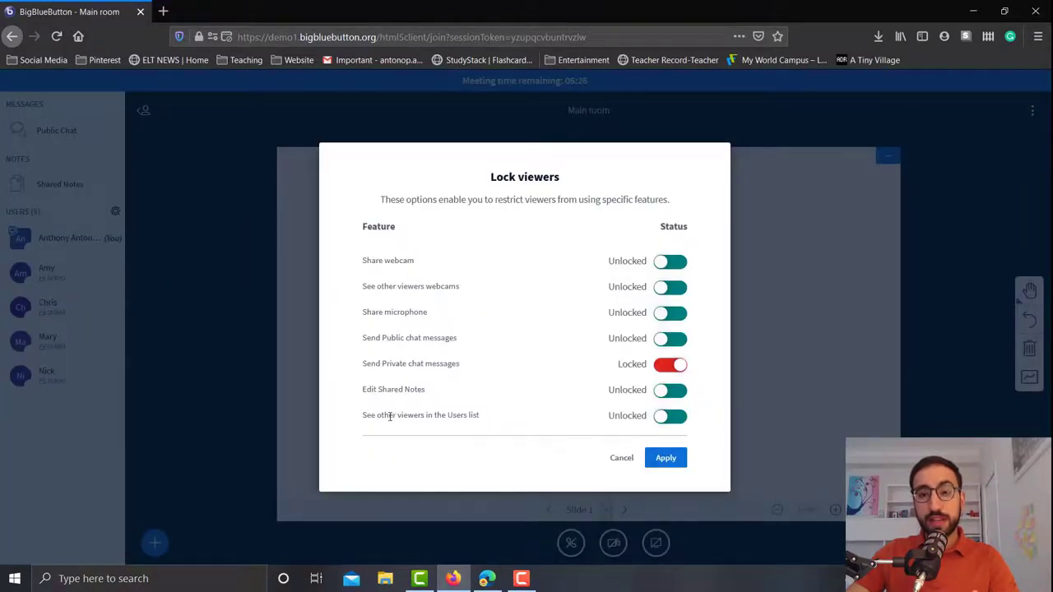
mouse_move(402, 369)
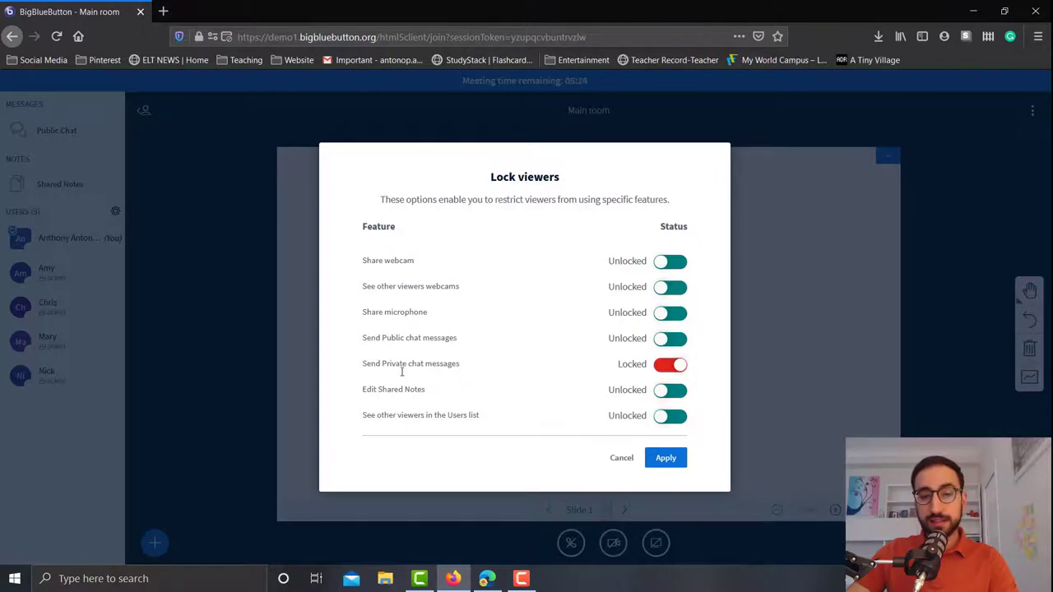
mouse_move(431, 375)
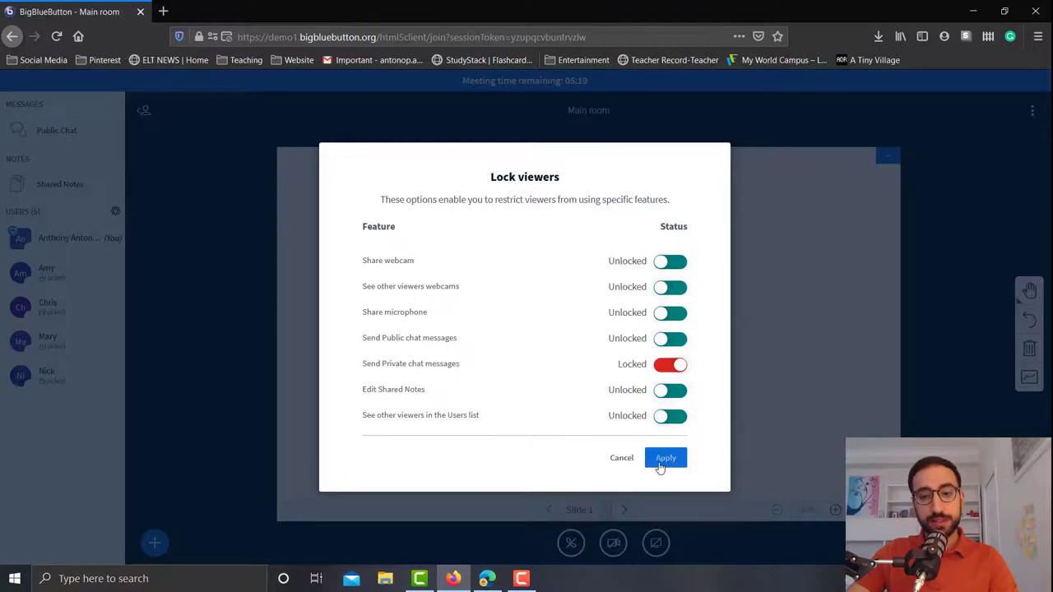
click(665, 457)
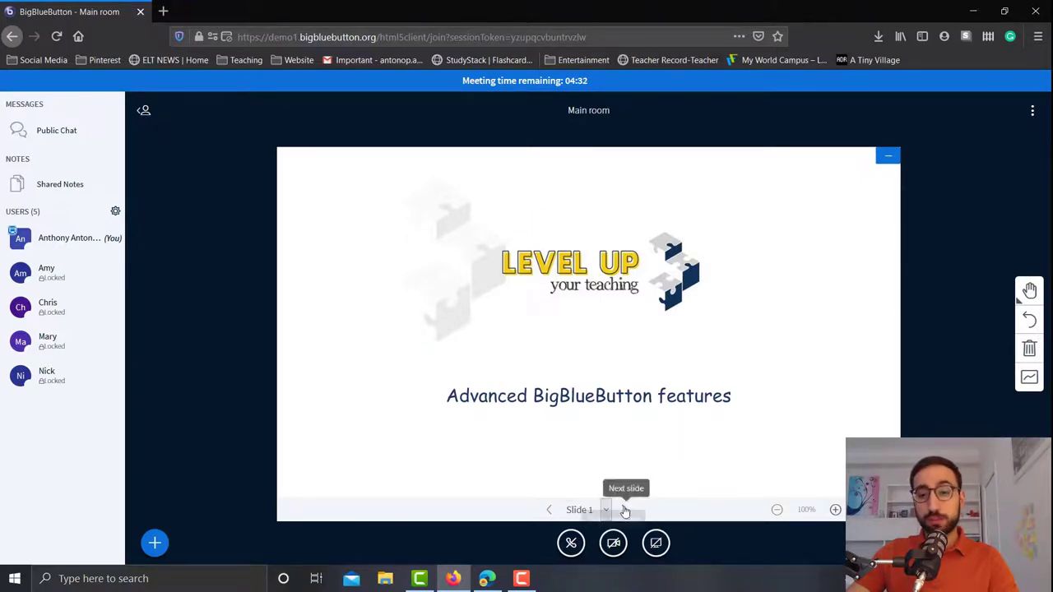
Advance the presentation to slide 2 with the online teaching training opinion question
click(624, 509)
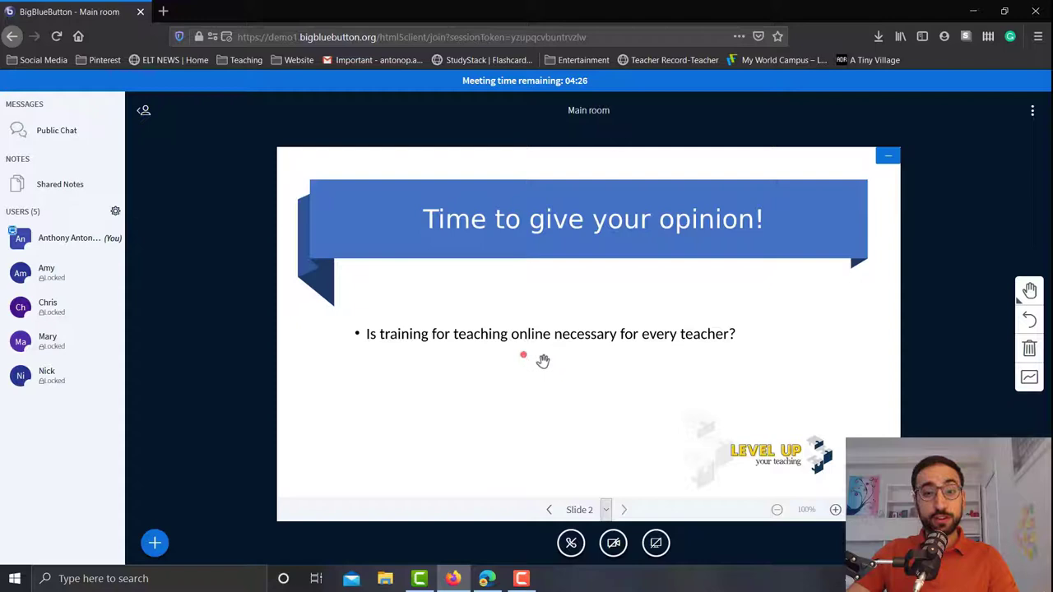
mouse_move(652, 362)
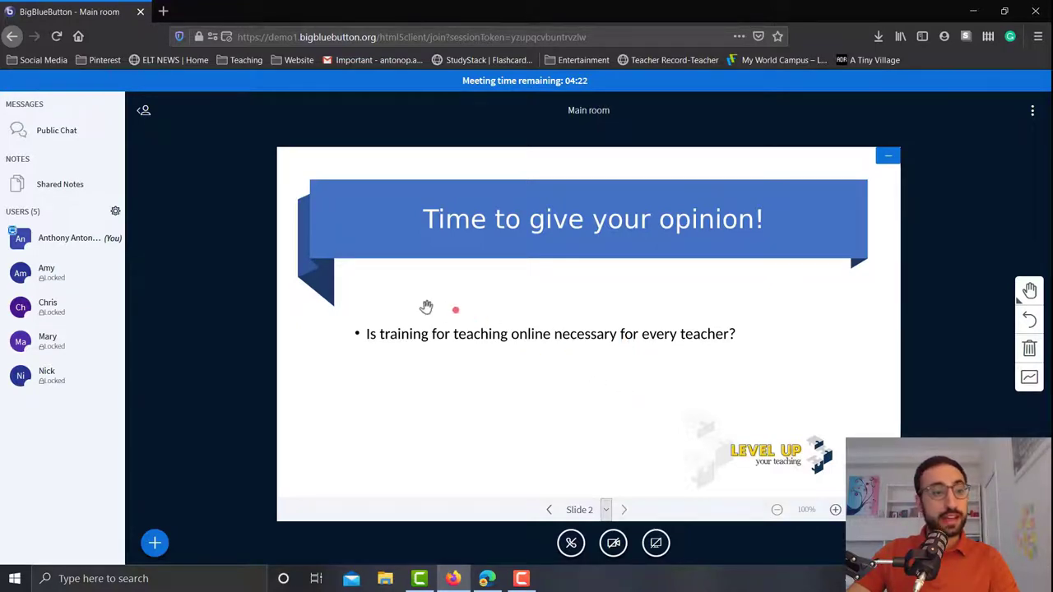
mouse_move(154, 542)
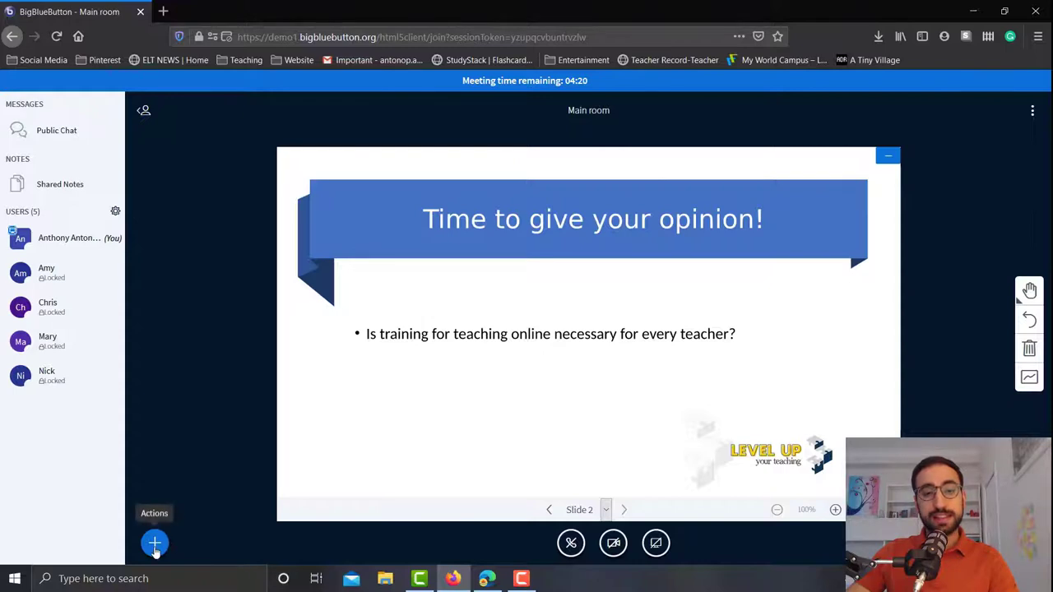
Start a poll from the presenter actions menu for the slide 2 question
click(154, 543)
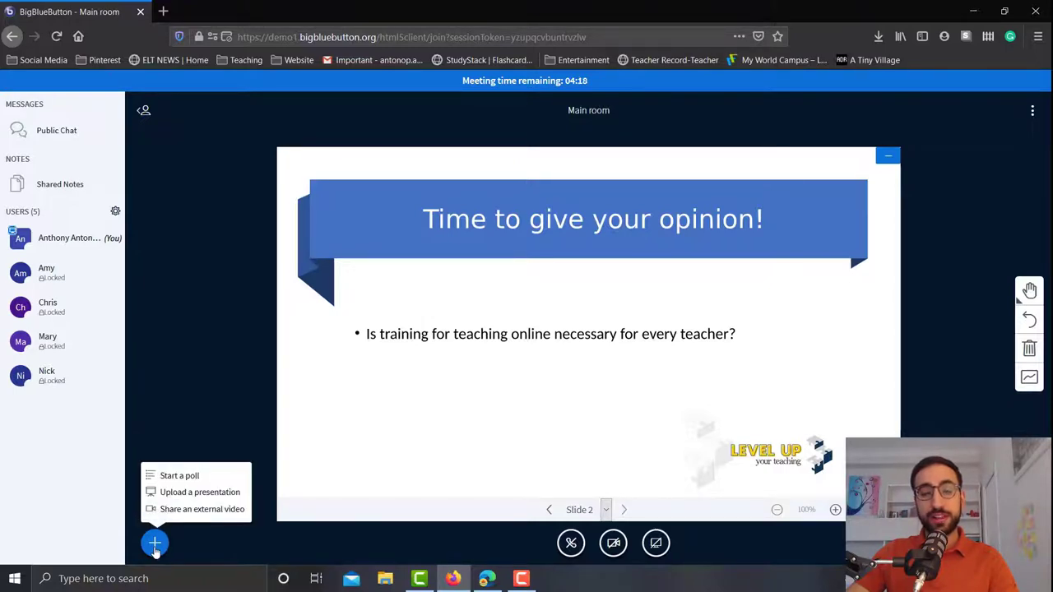
mouse_move(168, 480)
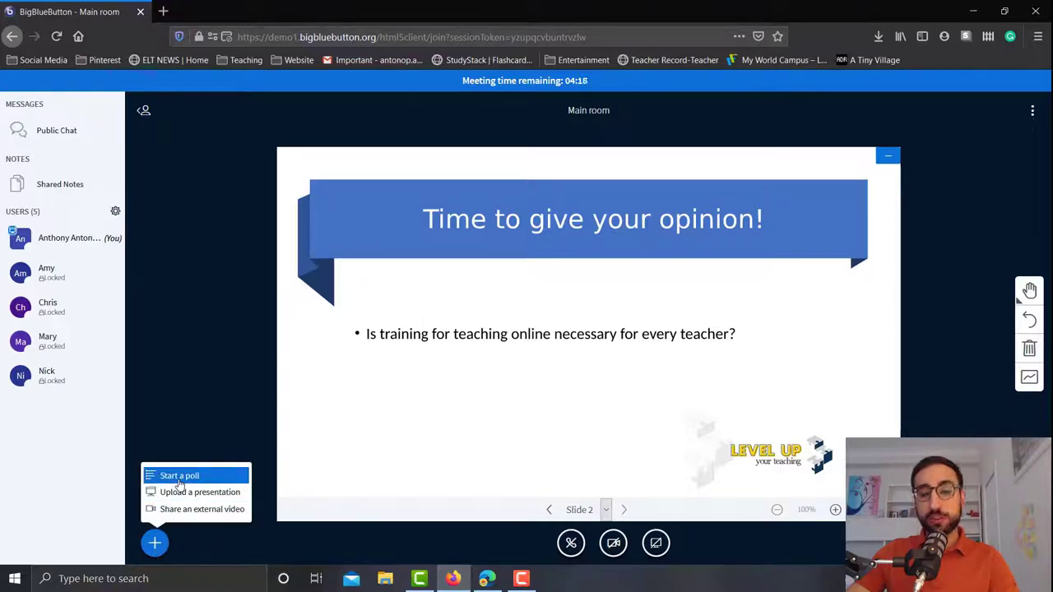
click(179, 475)
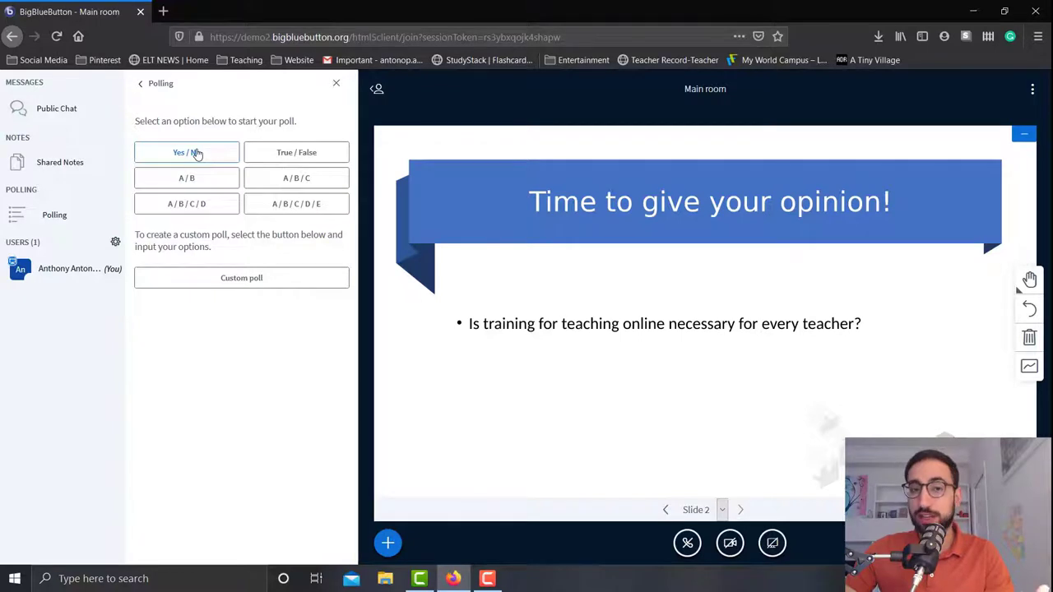
mouse_move(310, 158)
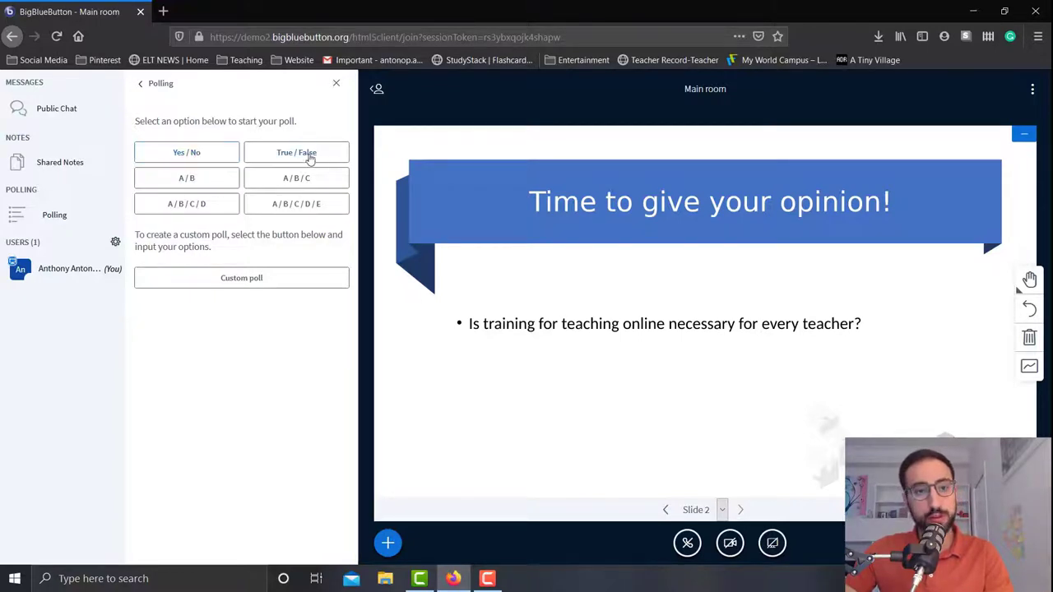
mouse_move(171, 189)
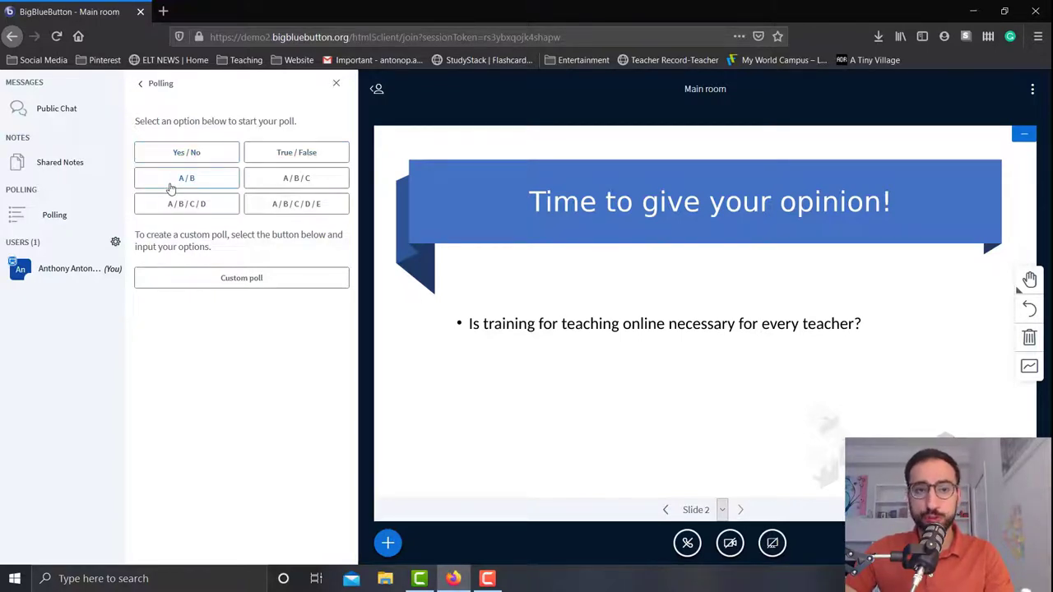
mouse_move(293, 188)
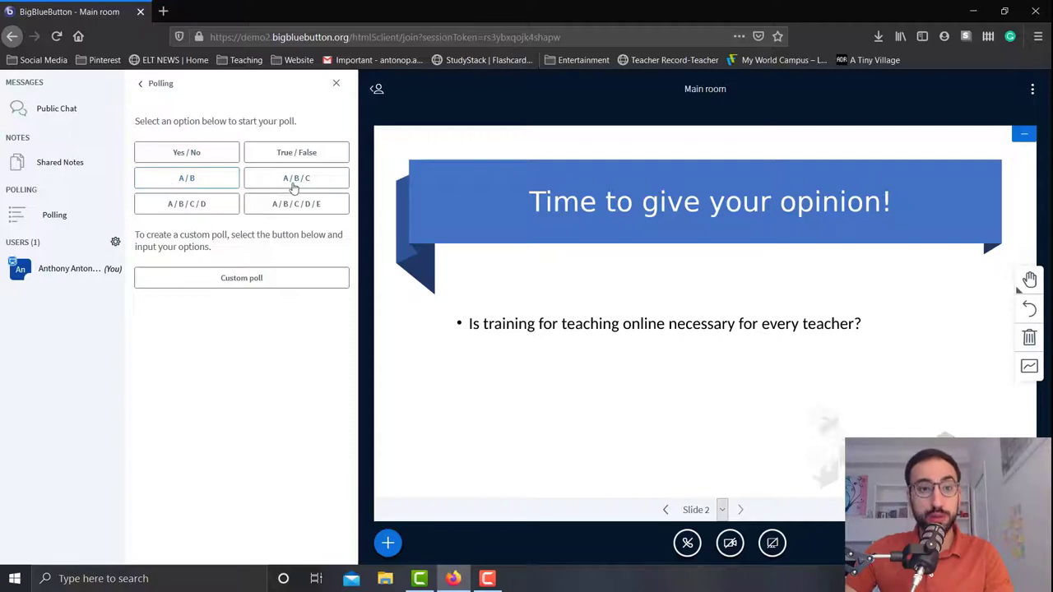
mouse_move(290, 208)
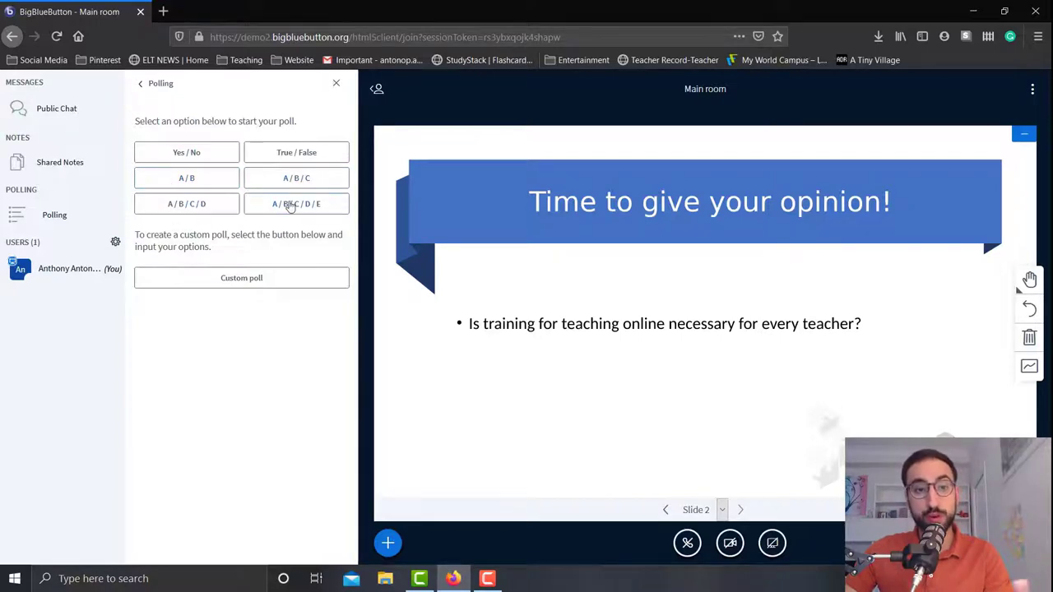
mouse_move(263, 286)
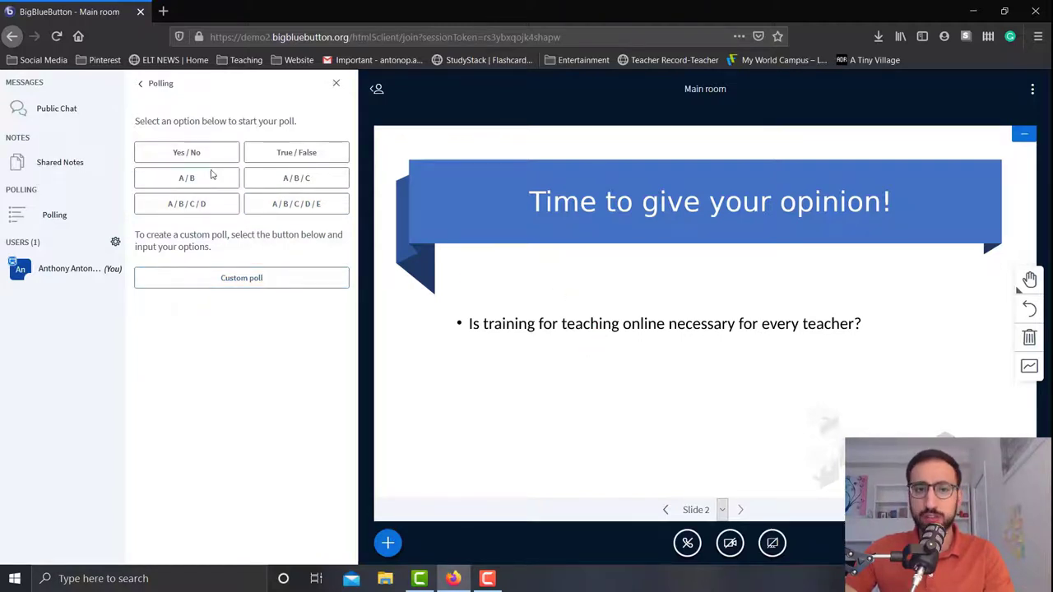
mouse_move(286, 158)
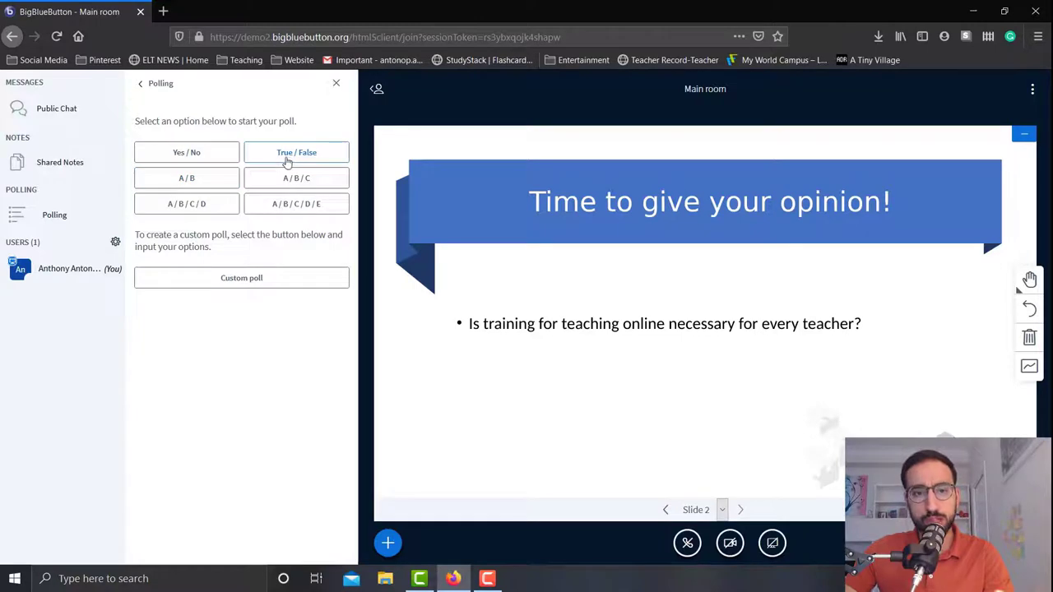
mouse_move(240, 276)
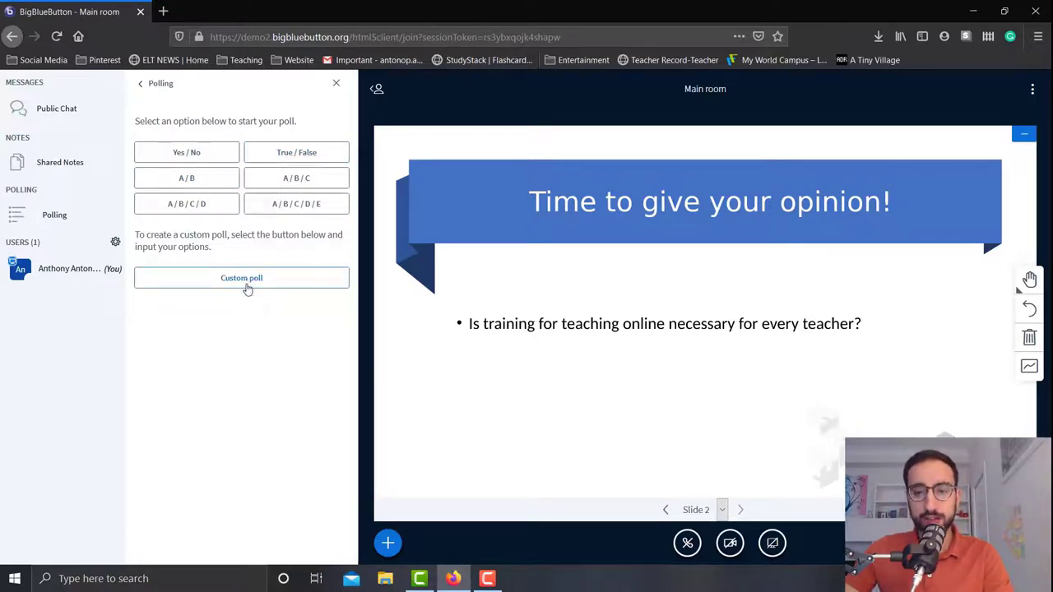
Choose Custom poll to reveal the five empty answer option fields
click(240, 276)
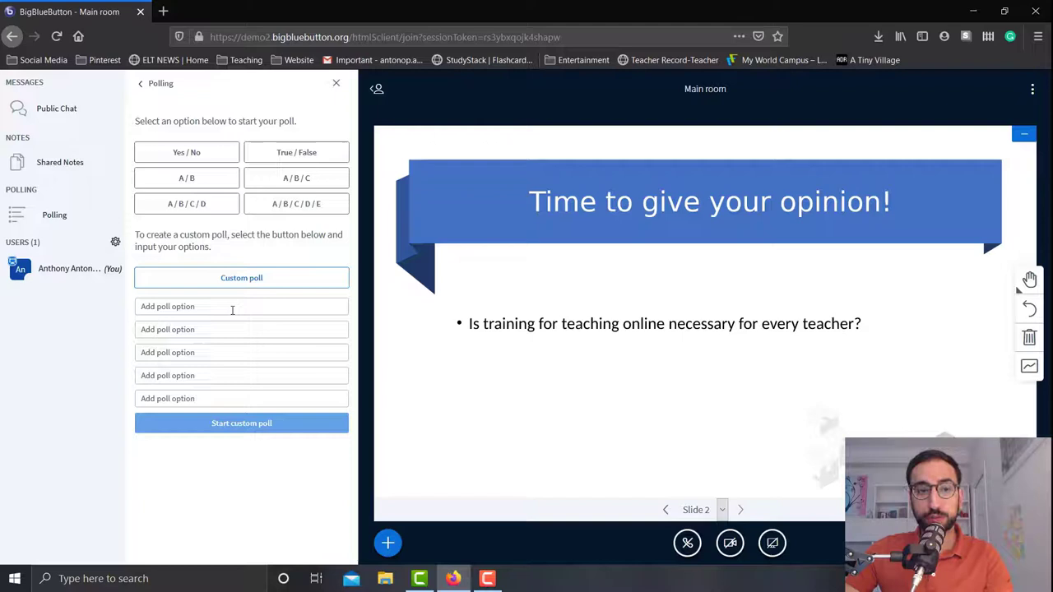
Enter options Totally agree, Agree, Neither agree or disagree, Disagree, Totally disagree and start the custom poll
click(232, 308)
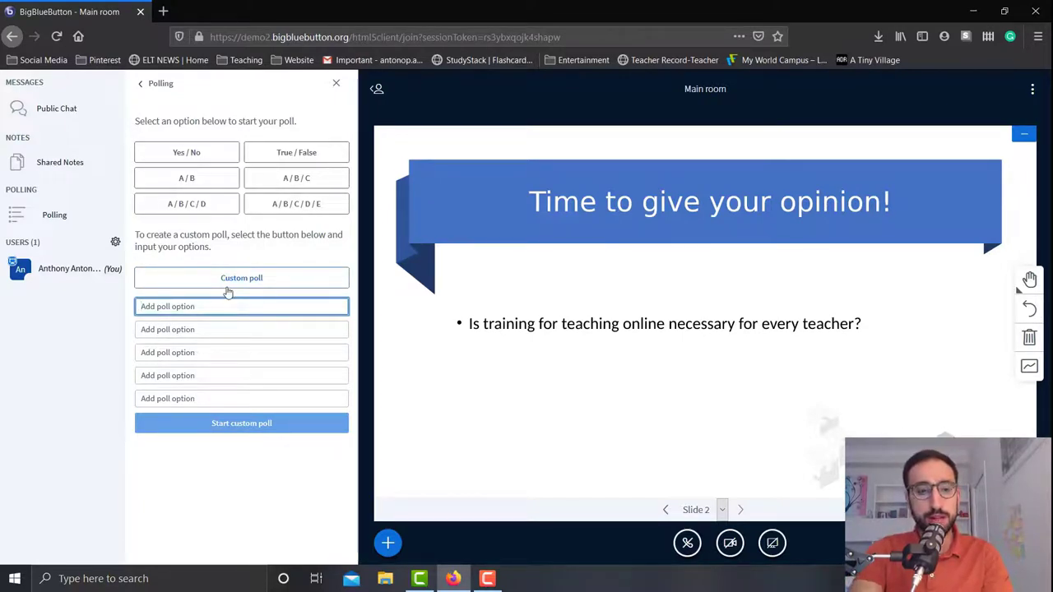
text(Totally a)
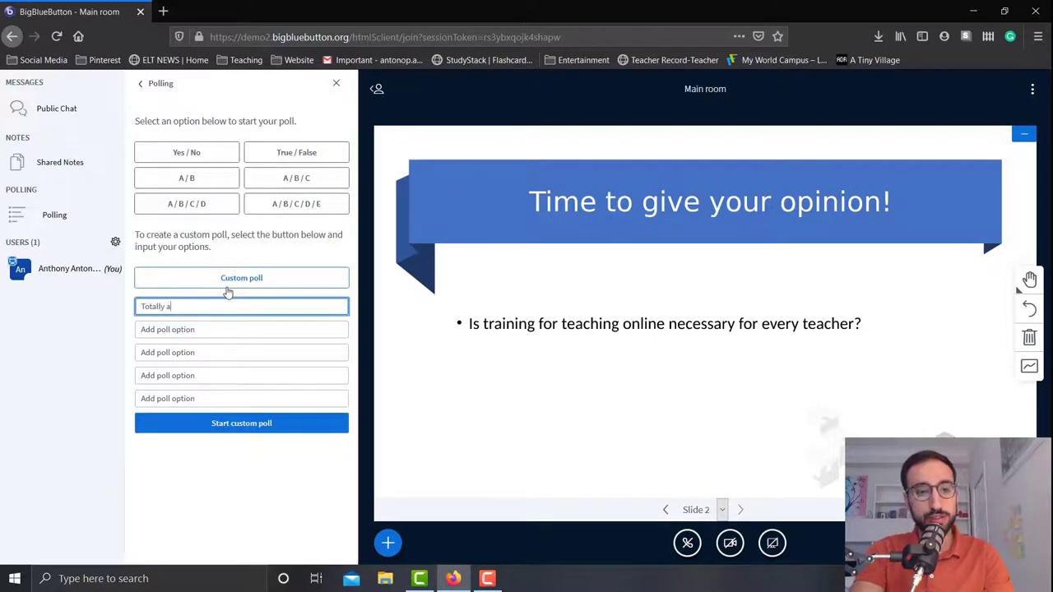
text(A)
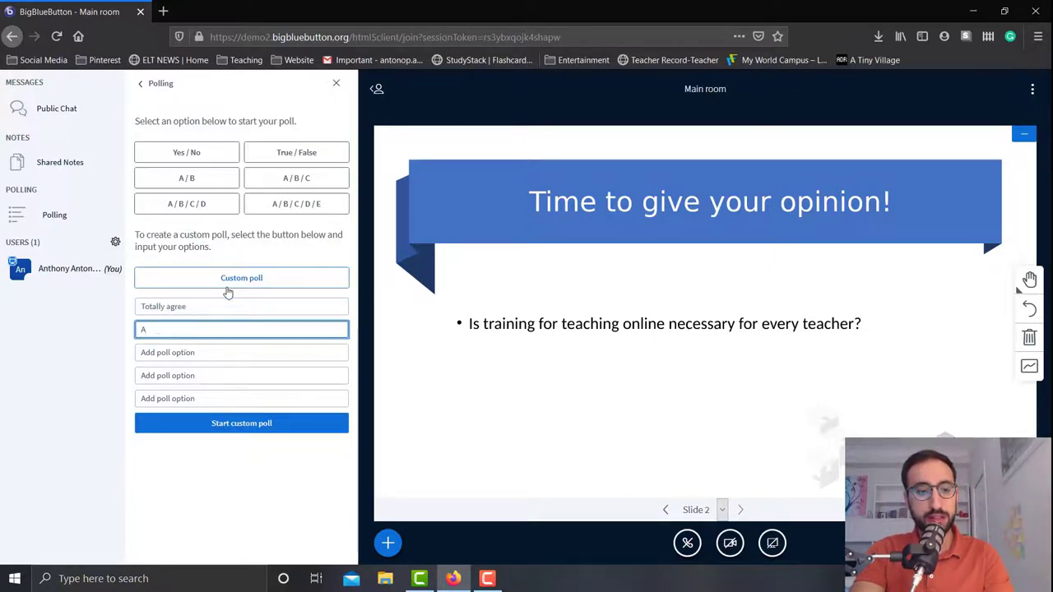
text(Agree)
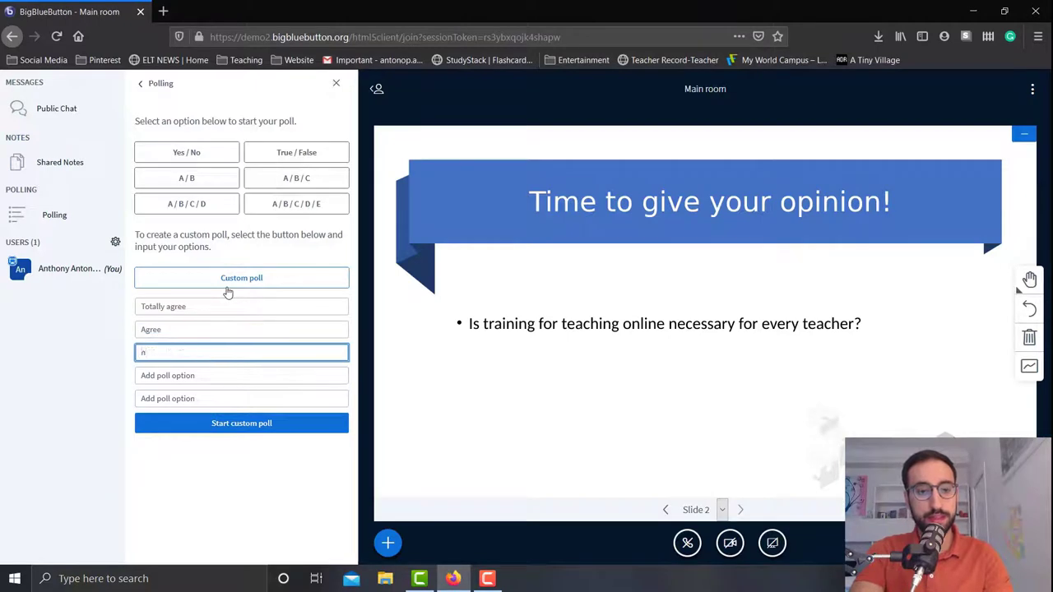
text(Neither agree or disagree)
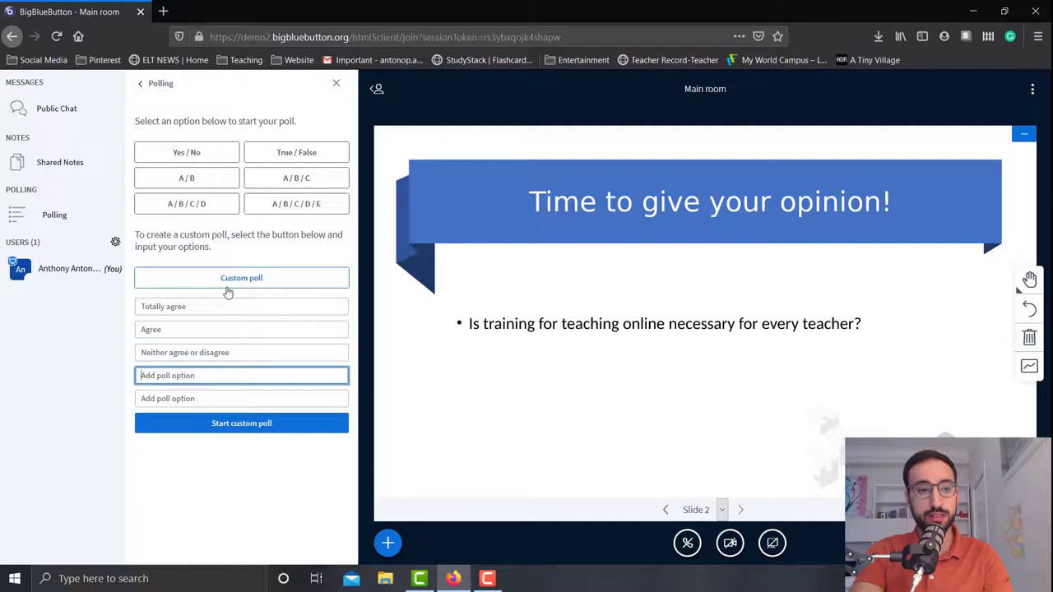
text(S)
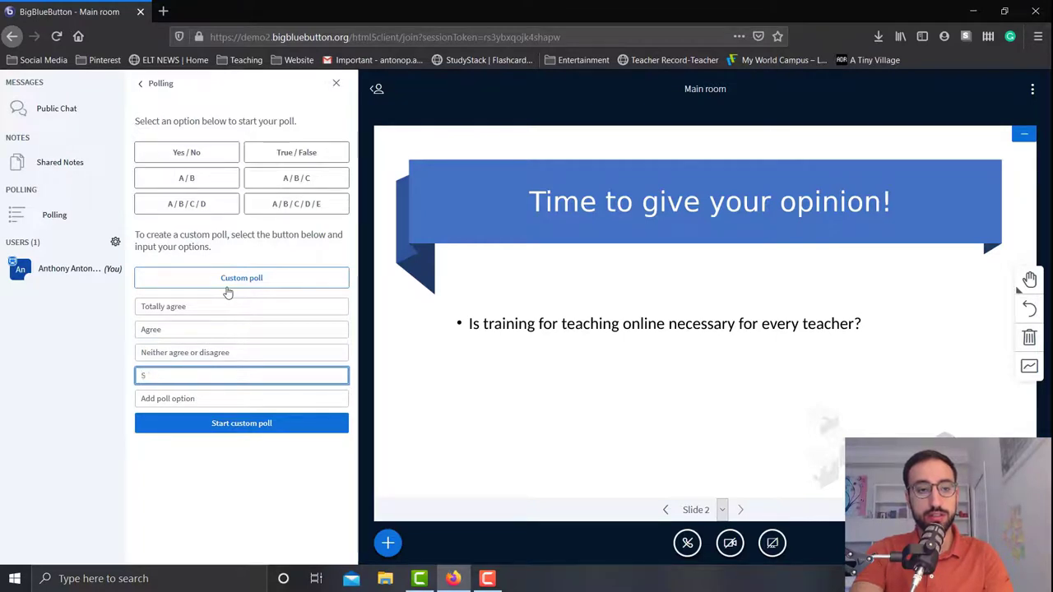
text(Disagree)
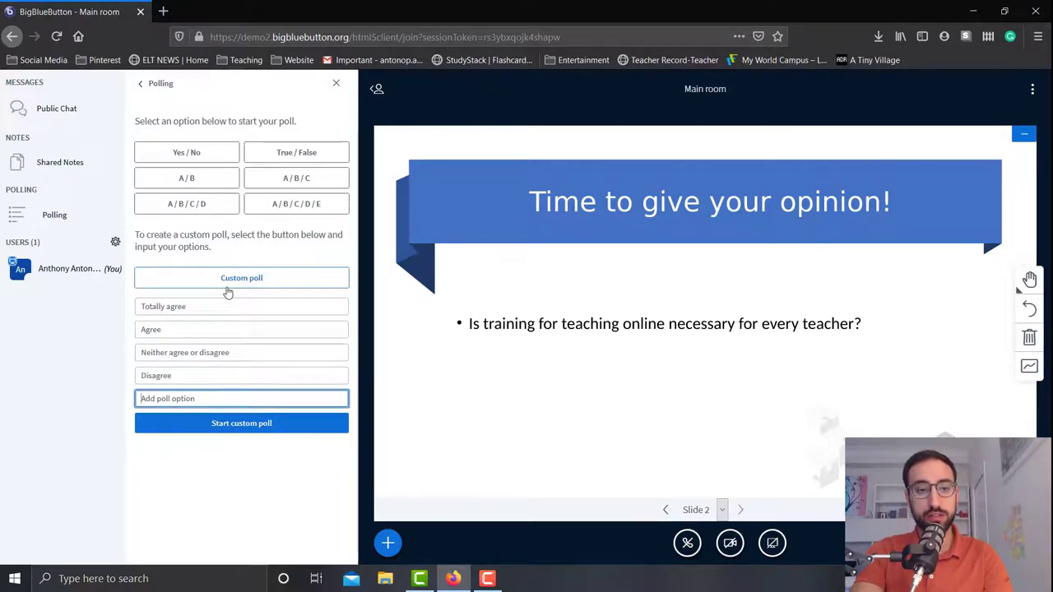
text(Totally)
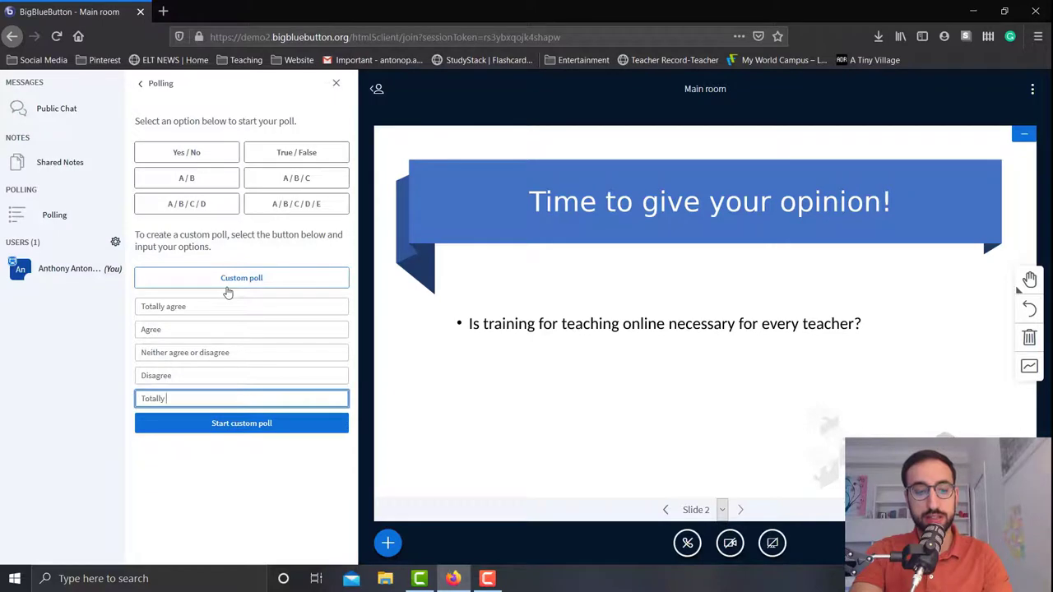
text(disagree)
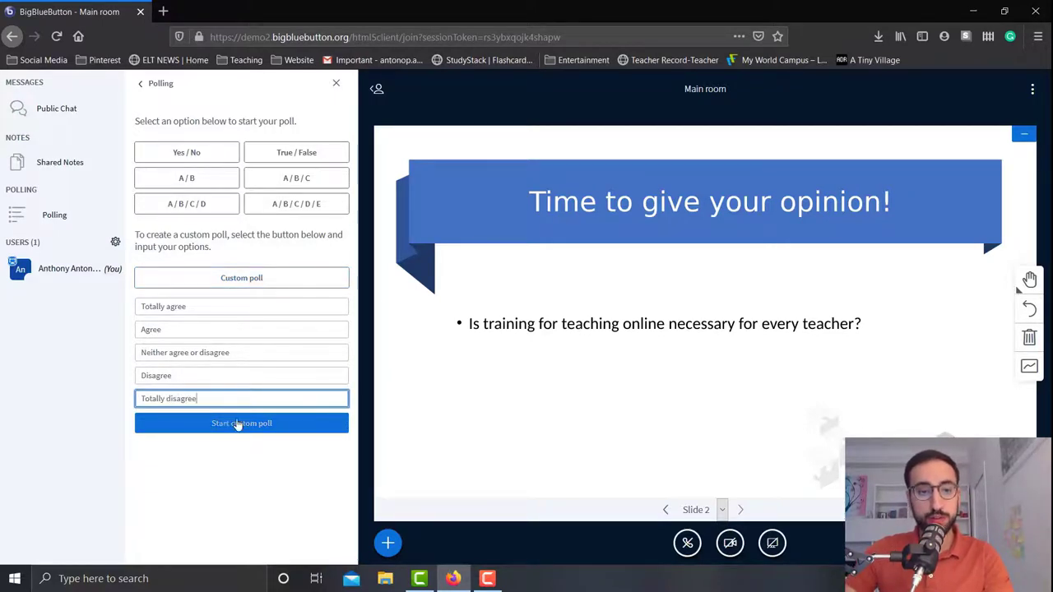
click(240, 423)
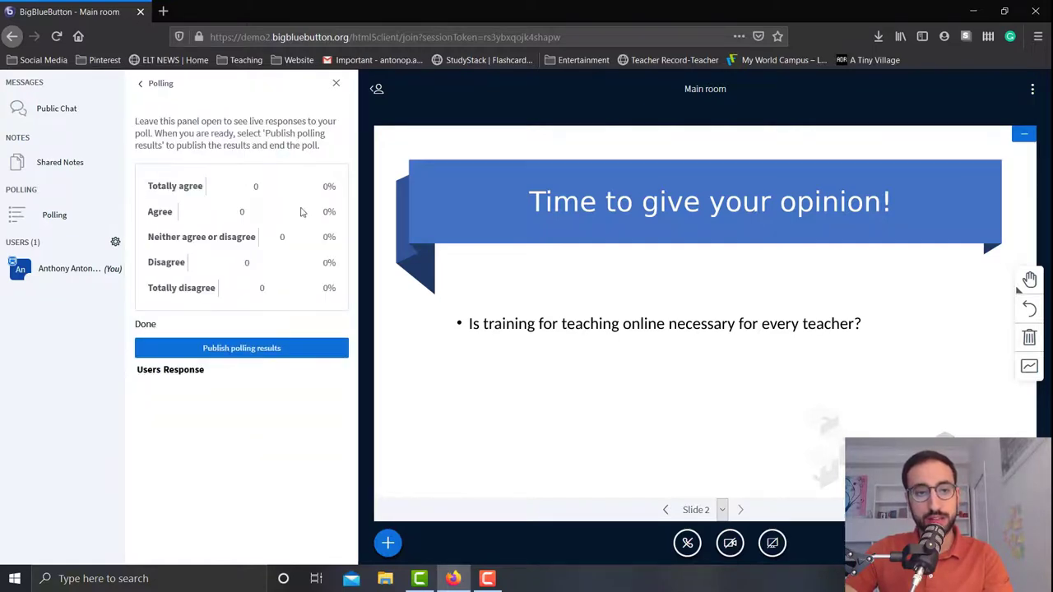
mouse_move(250, 169)
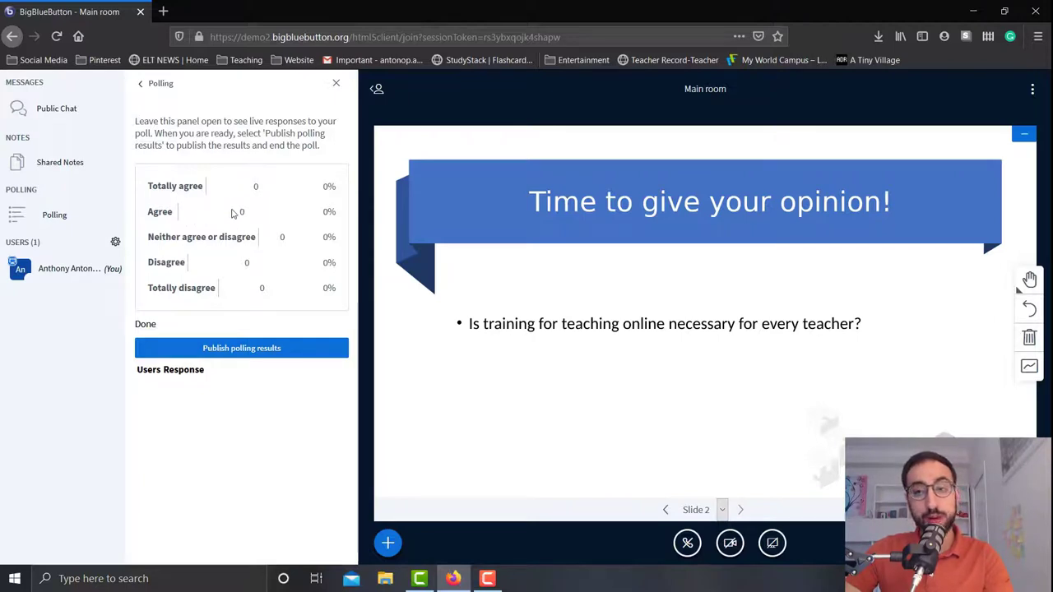
mouse_move(231, 221)
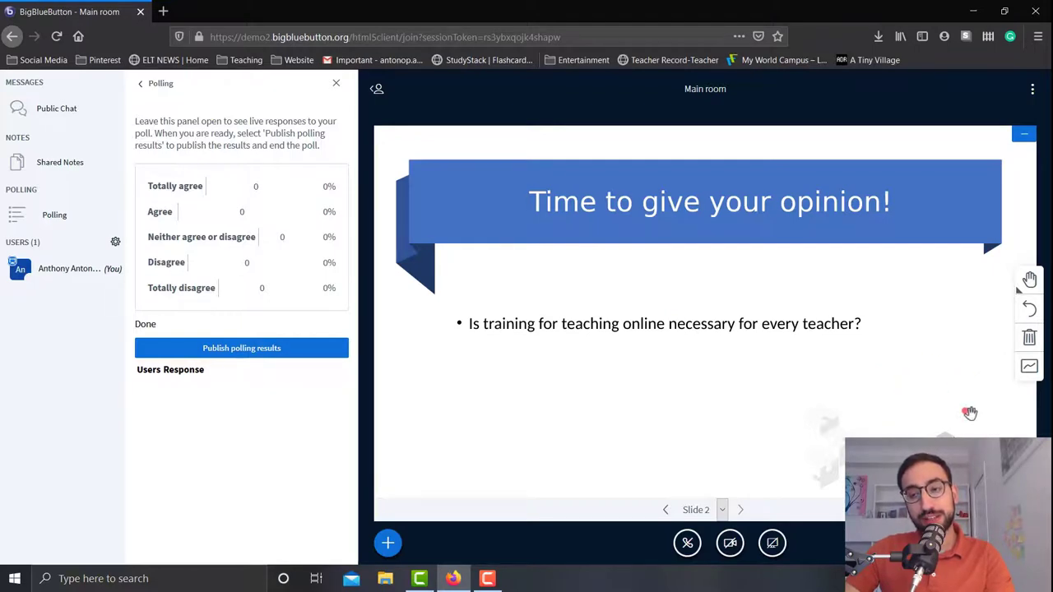
mouse_move(947, 393)
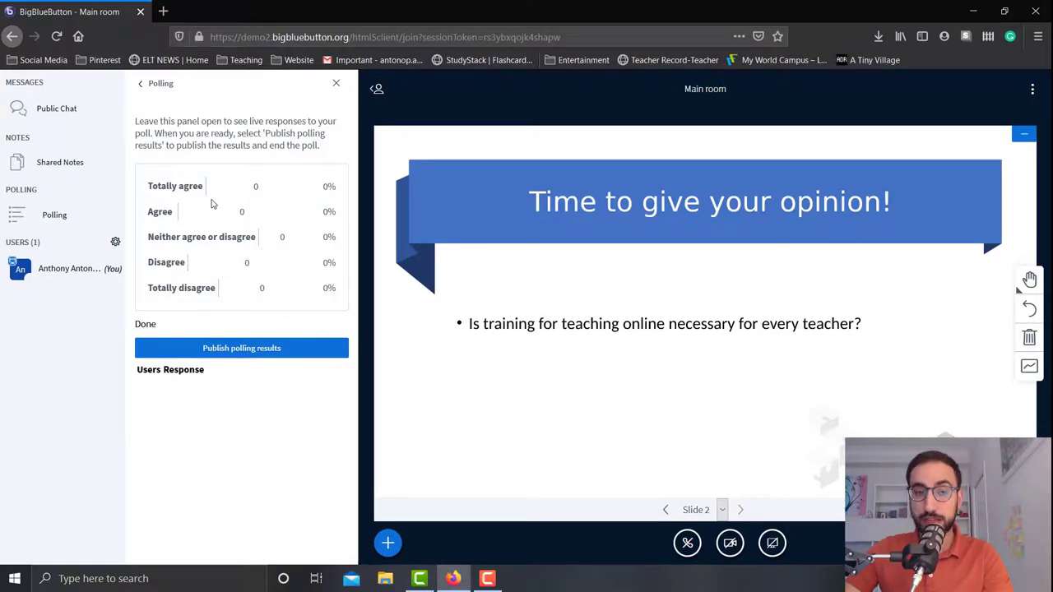
mouse_move(228, 314)
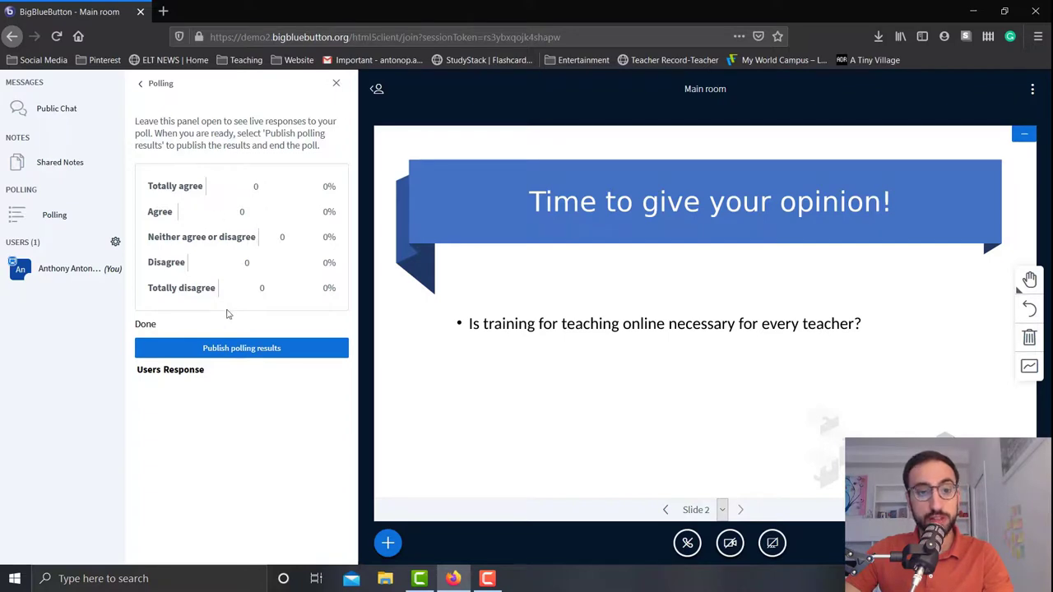
Publish the polling results so the response chart appears on slide 2
click(240, 349)
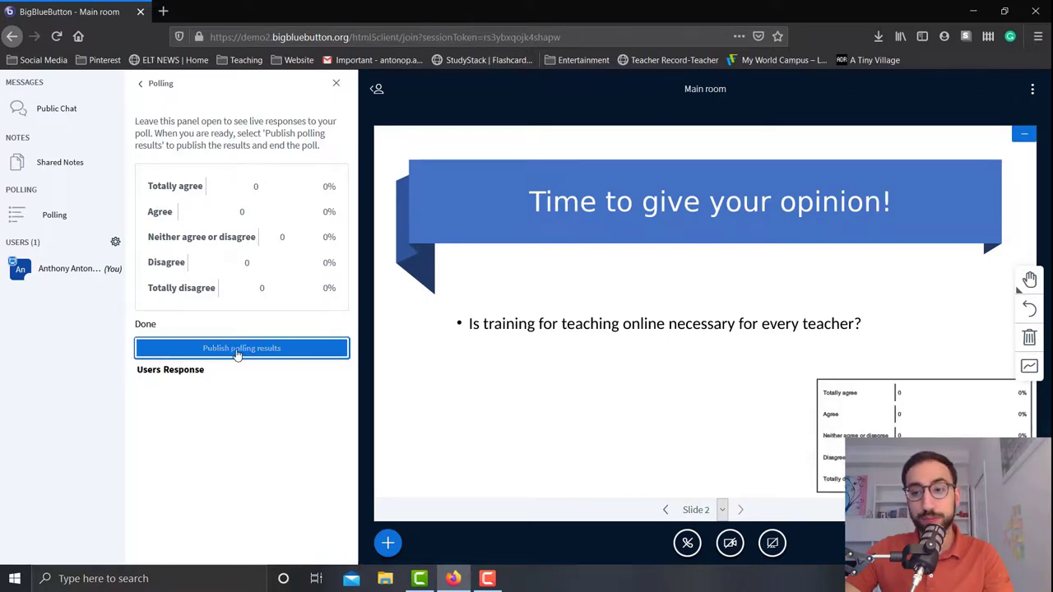
click(241, 349)
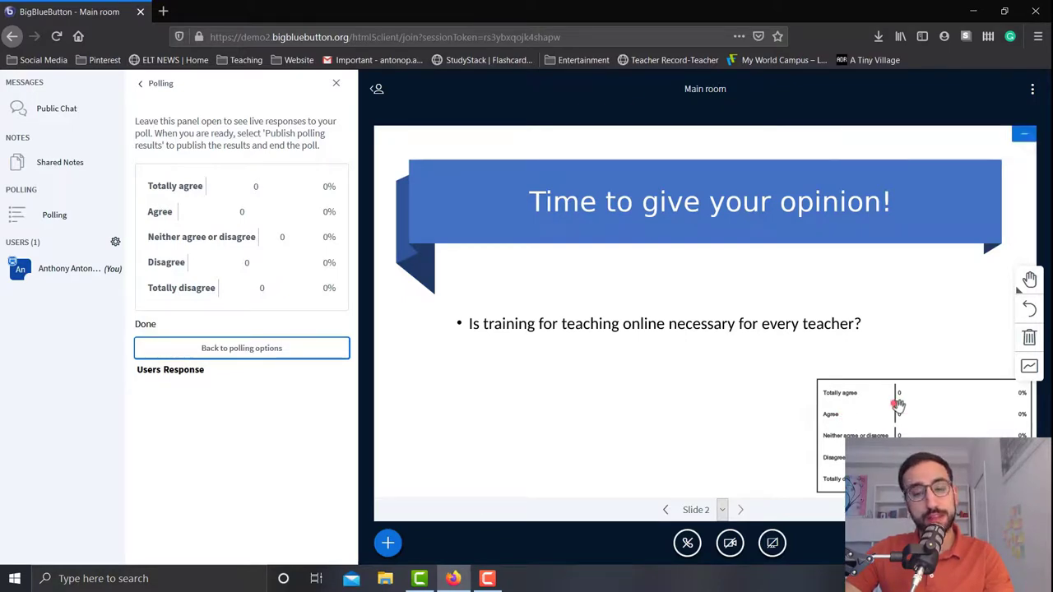
mouse_move(664, 510)
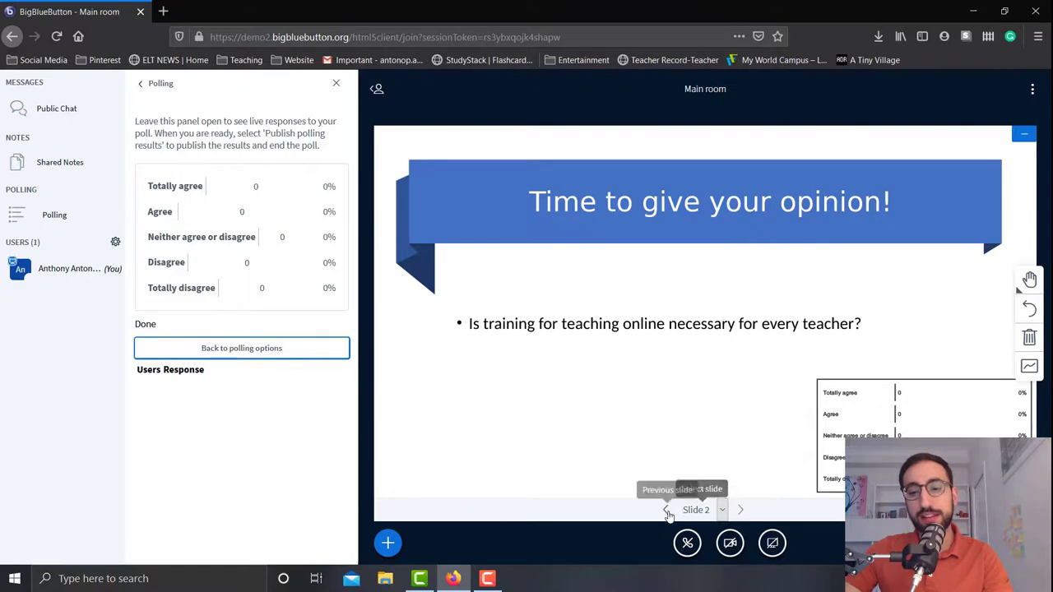
click(666, 510)
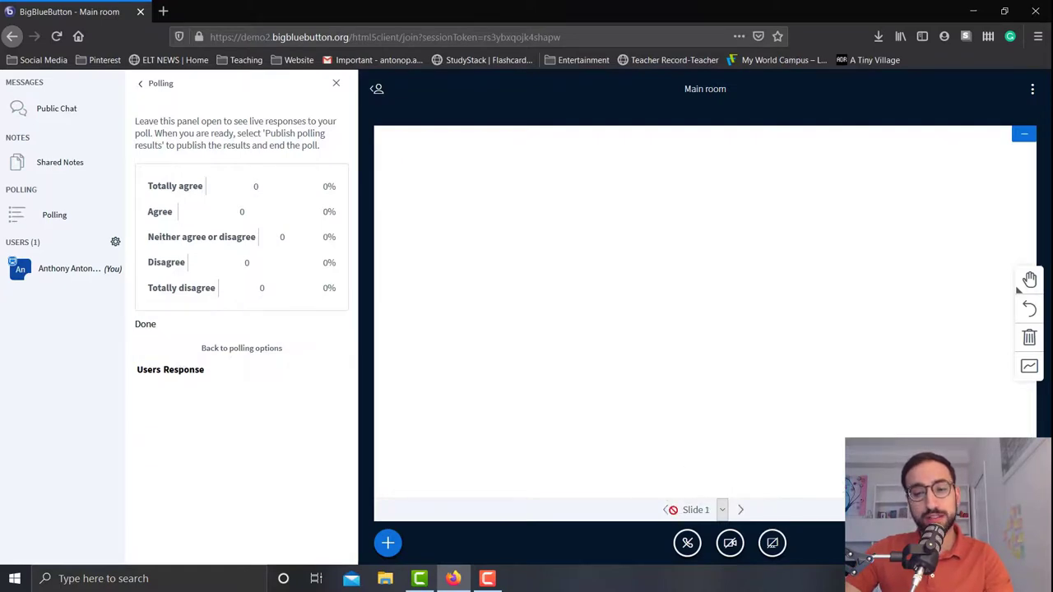
click(740, 509)
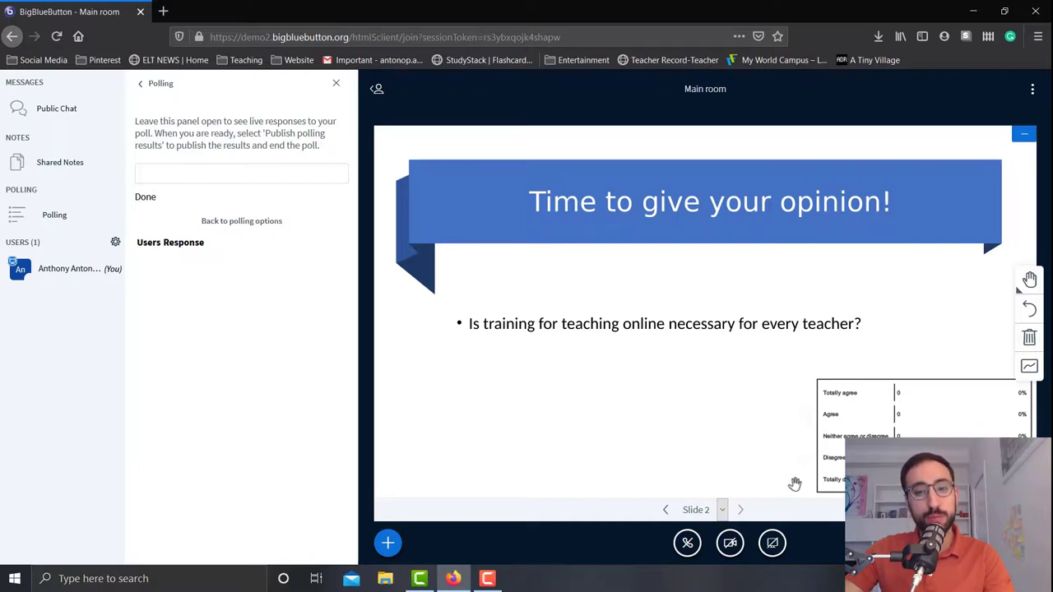
mouse_move(720, 510)
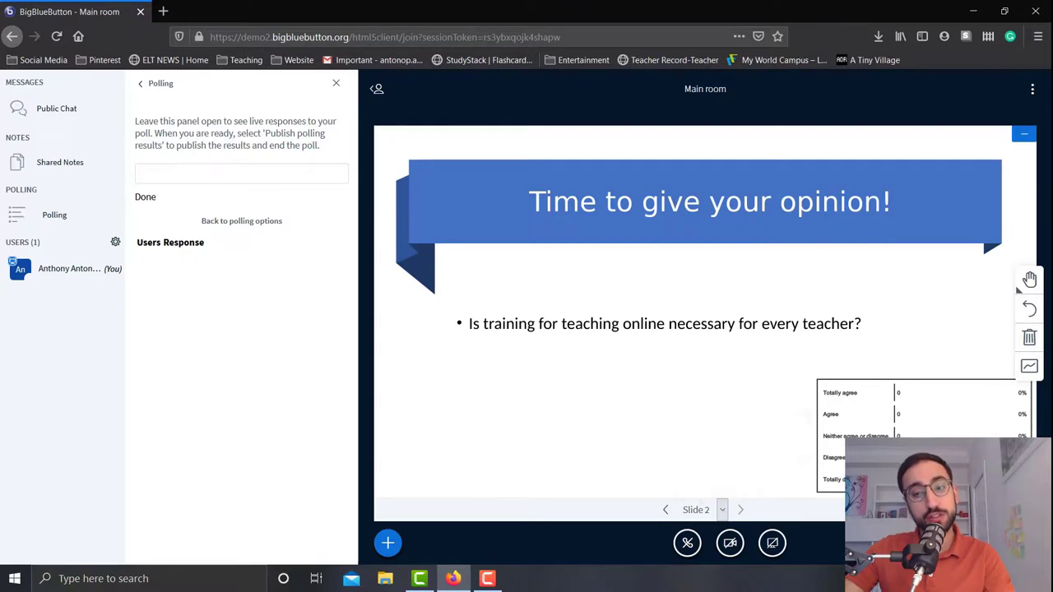
mouse_move(780, 440)
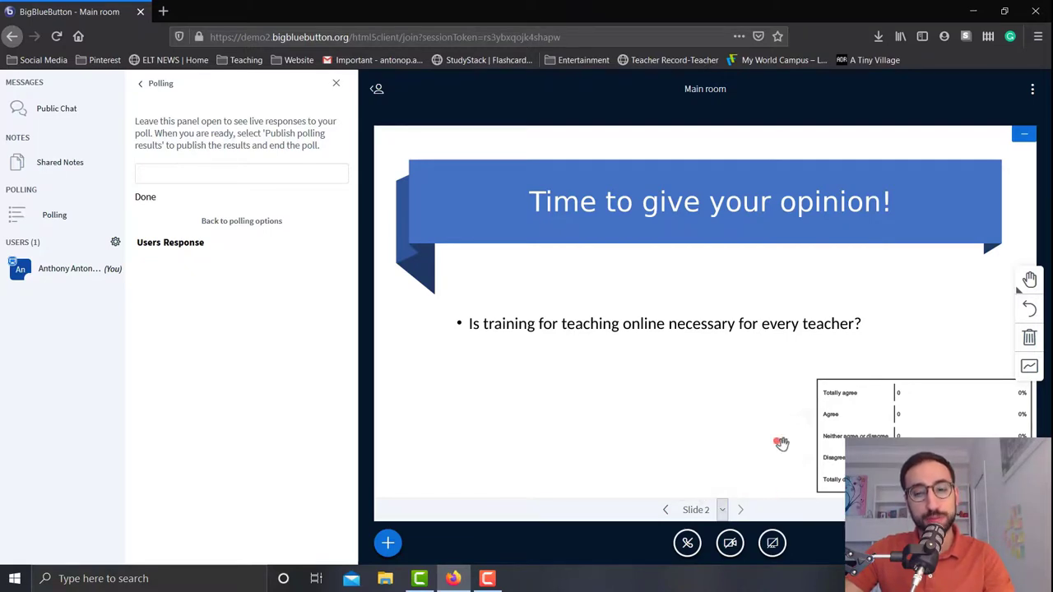